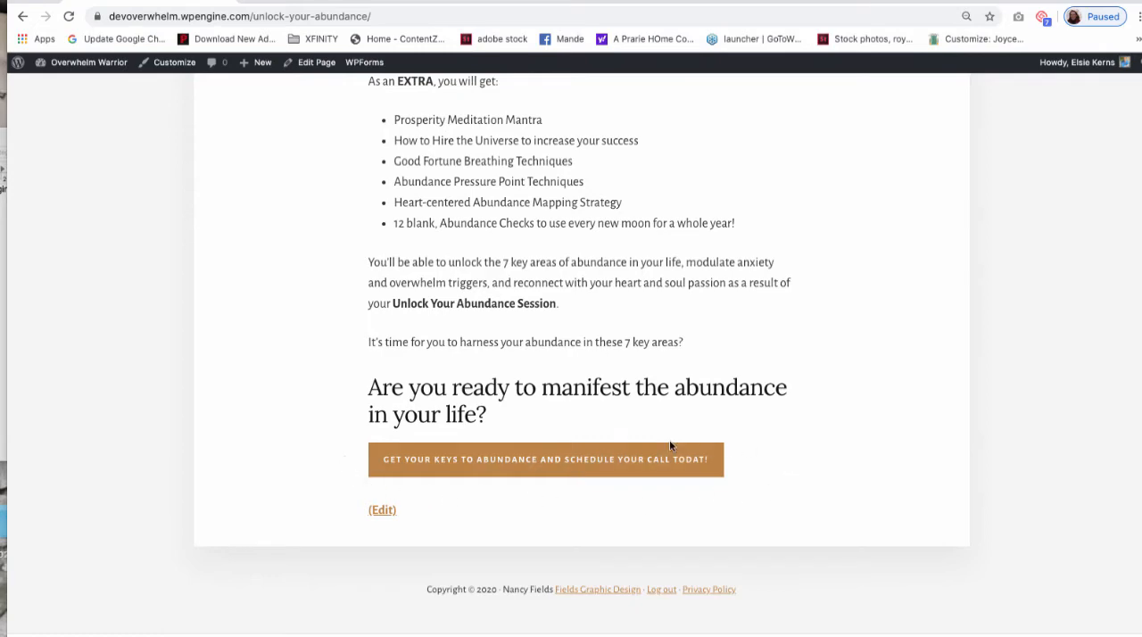
pyautogui.moveTo(455, 486)
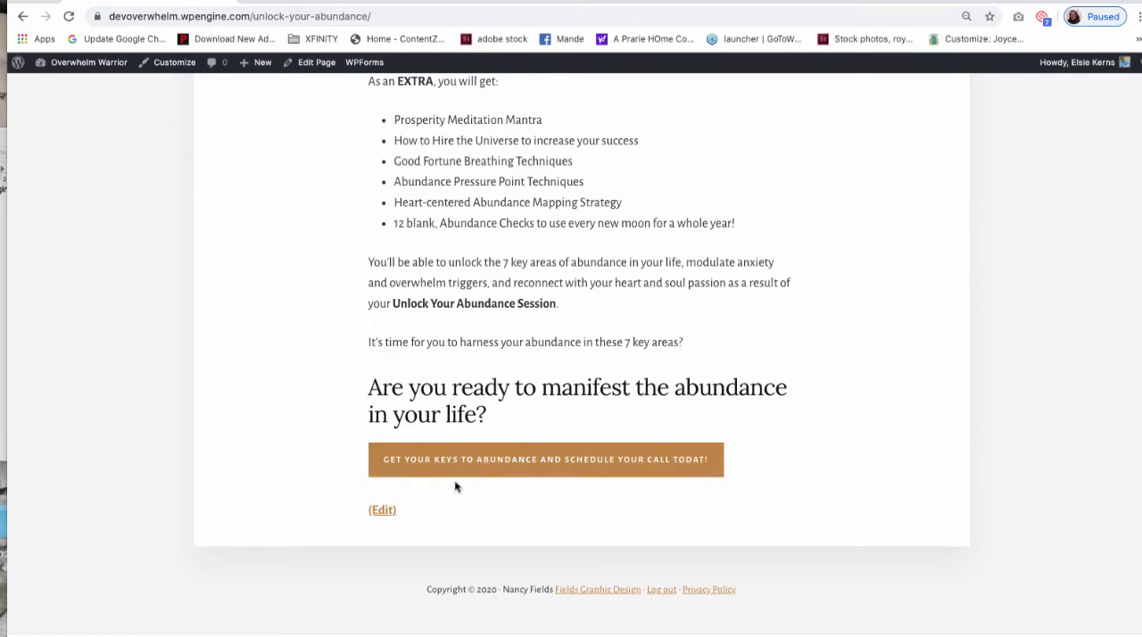
# Open the abundance page in the editor and inspect the call-to-action button and heading blocks
pyautogui.click(546, 459)
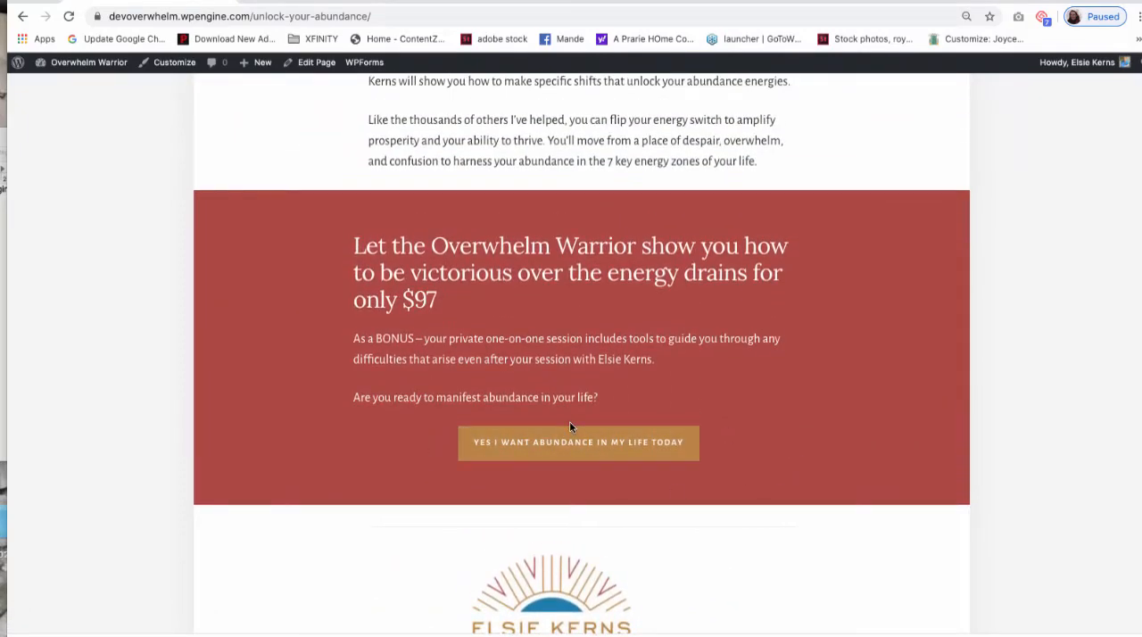
pyautogui.click(318, 61)
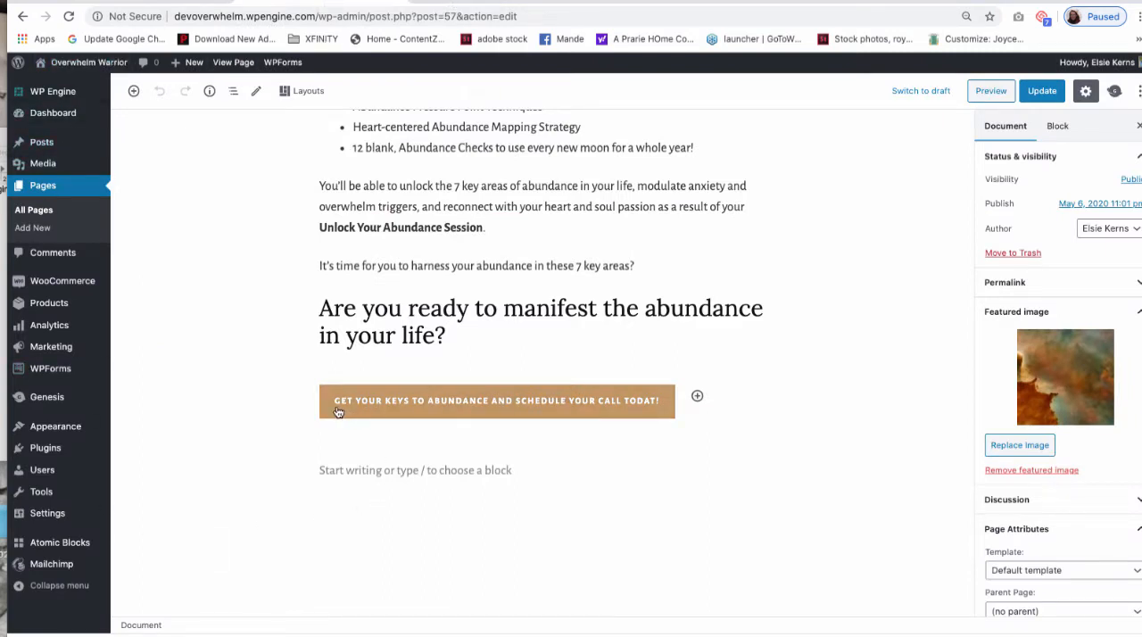
pyautogui.click(496, 400)
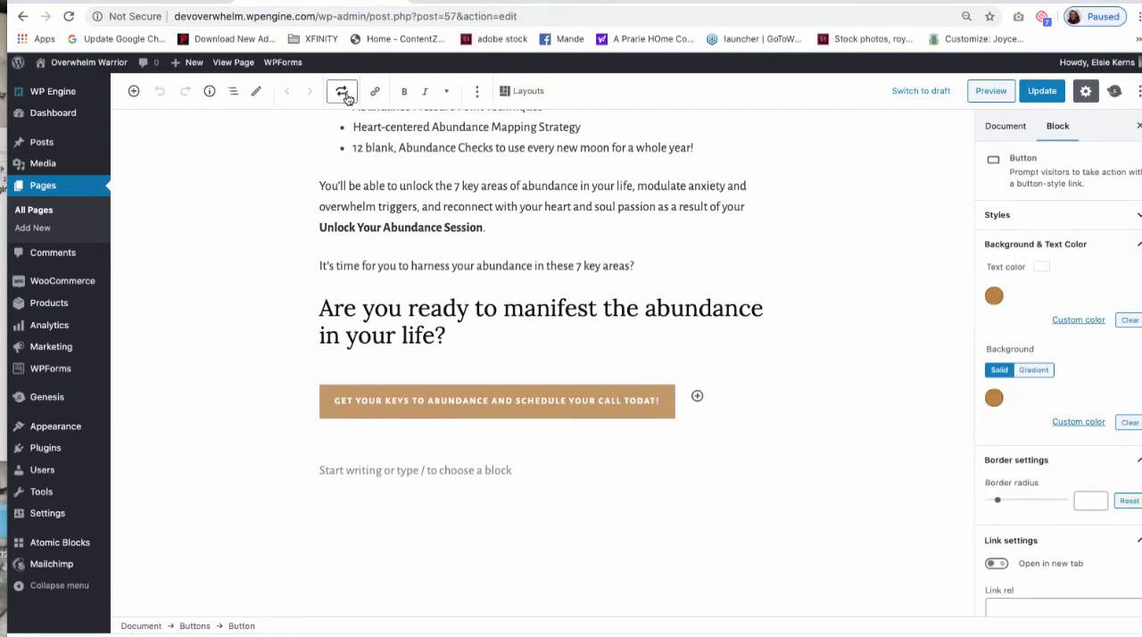
pyautogui.click(1007, 124)
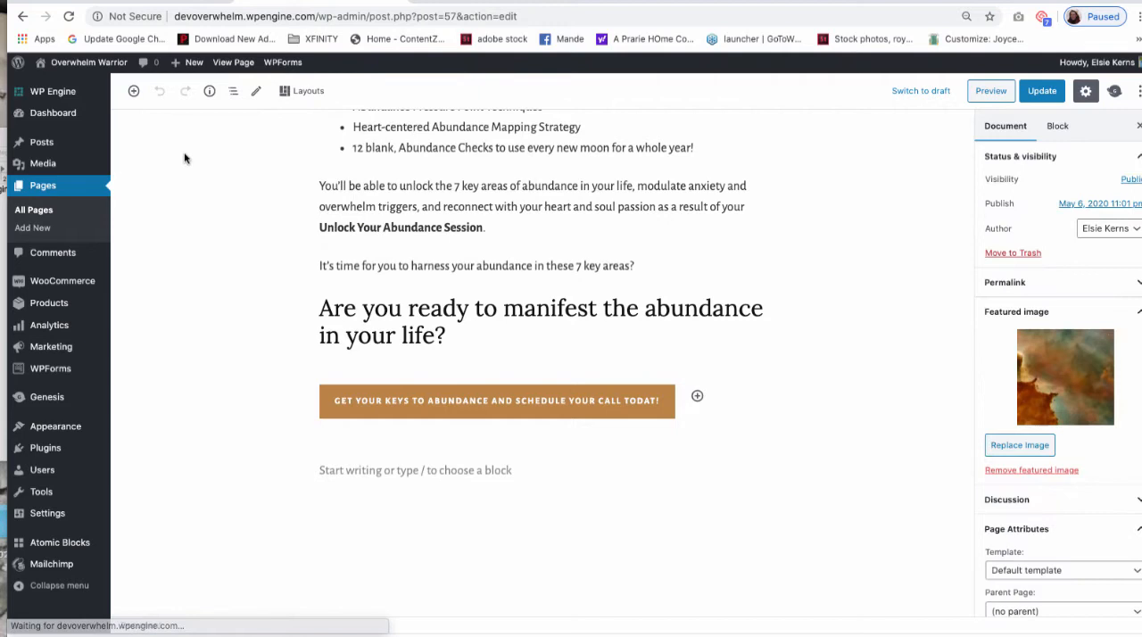
pyautogui.click(496, 400)
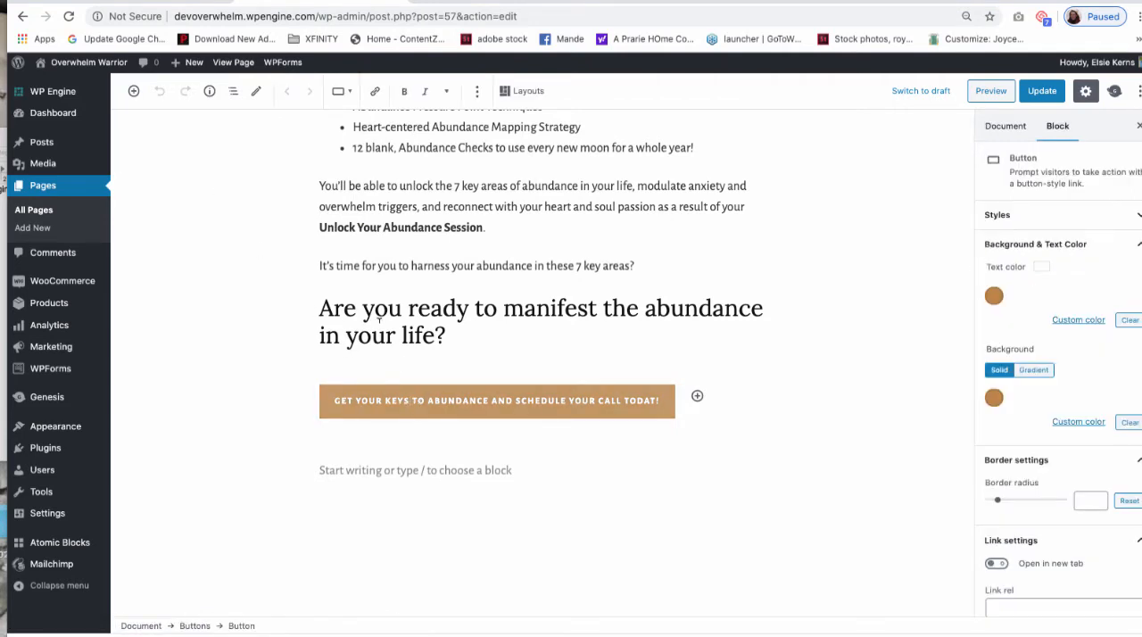
pyautogui.click(536, 321)
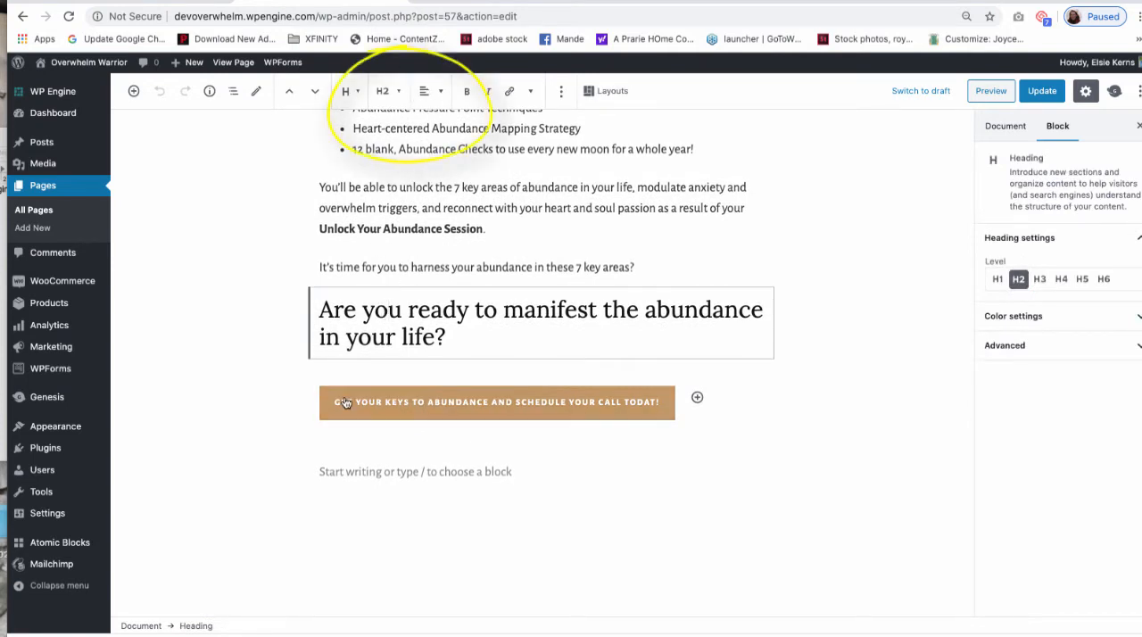
pyautogui.click(496, 402)
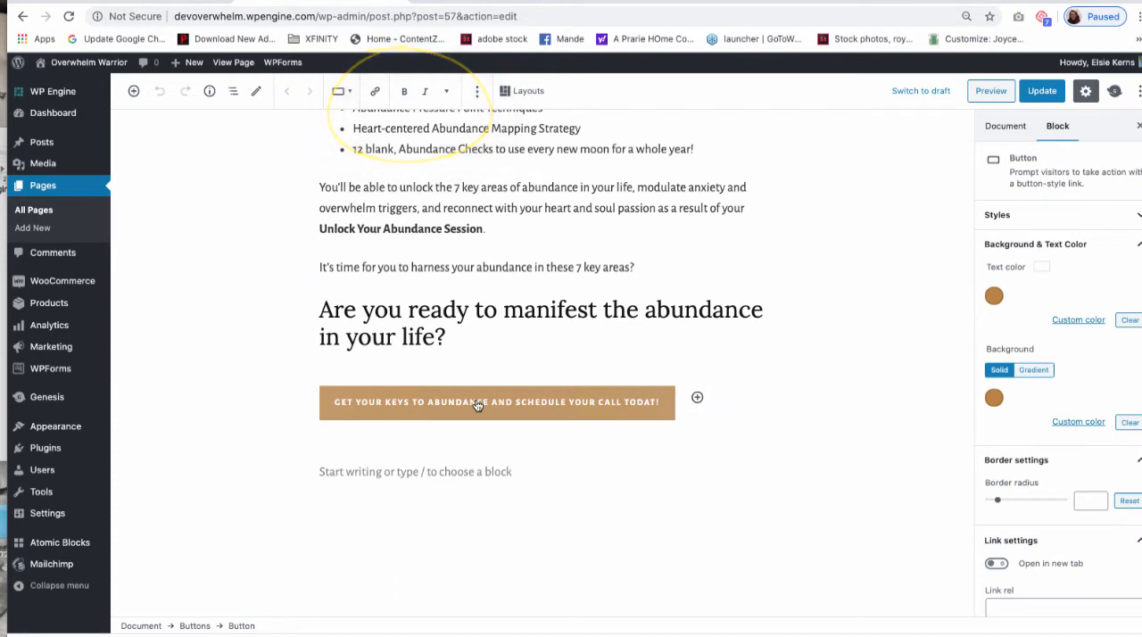
pyautogui.moveTo(415, 403)
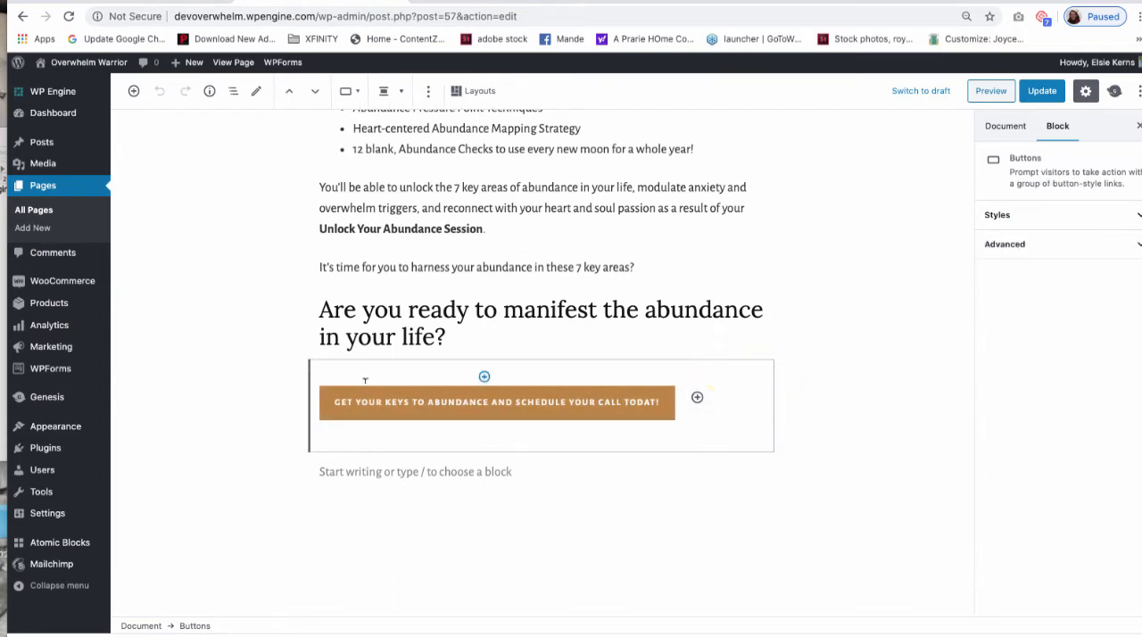
# Align the closing button to center and update the page, then view the live Resources page
pyautogui.click(497, 402)
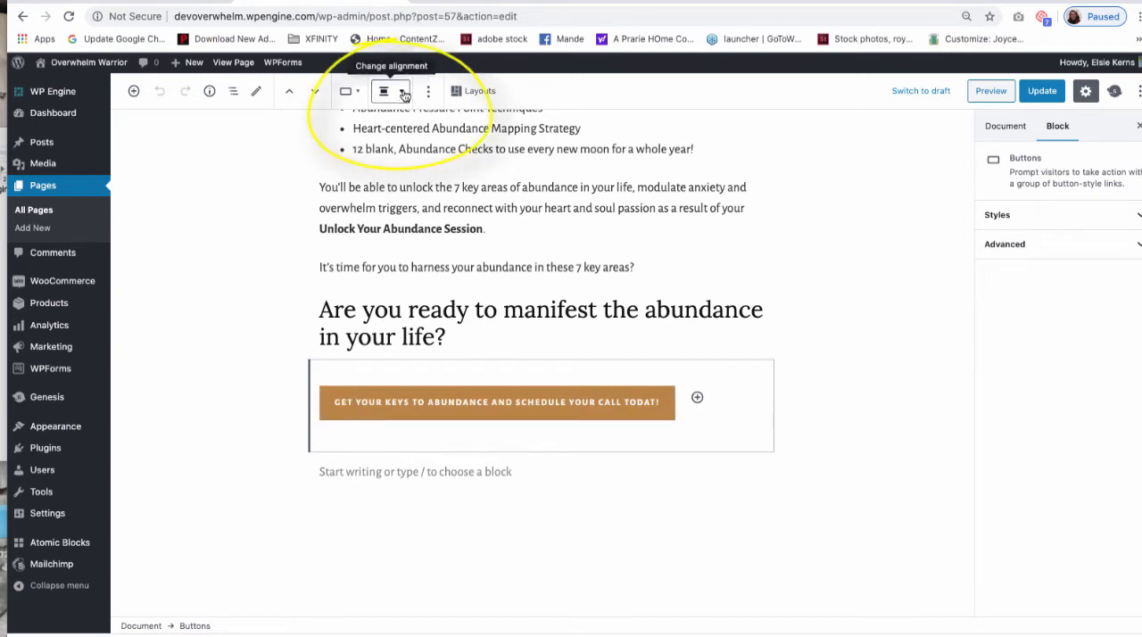
pyautogui.click(389, 91)
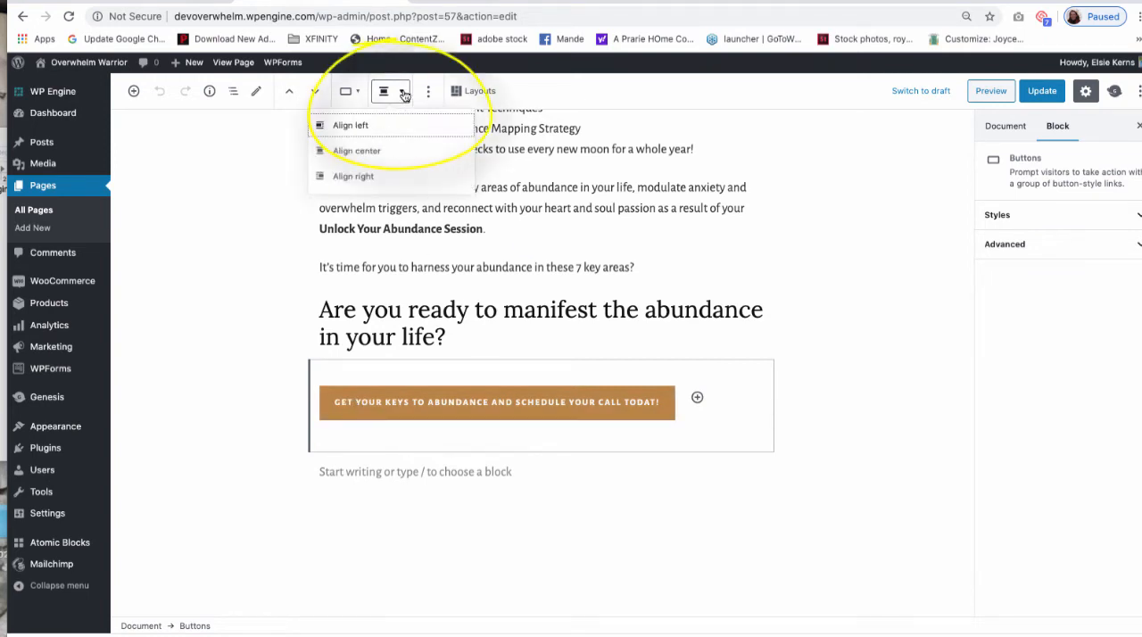
pyautogui.click(357, 150)
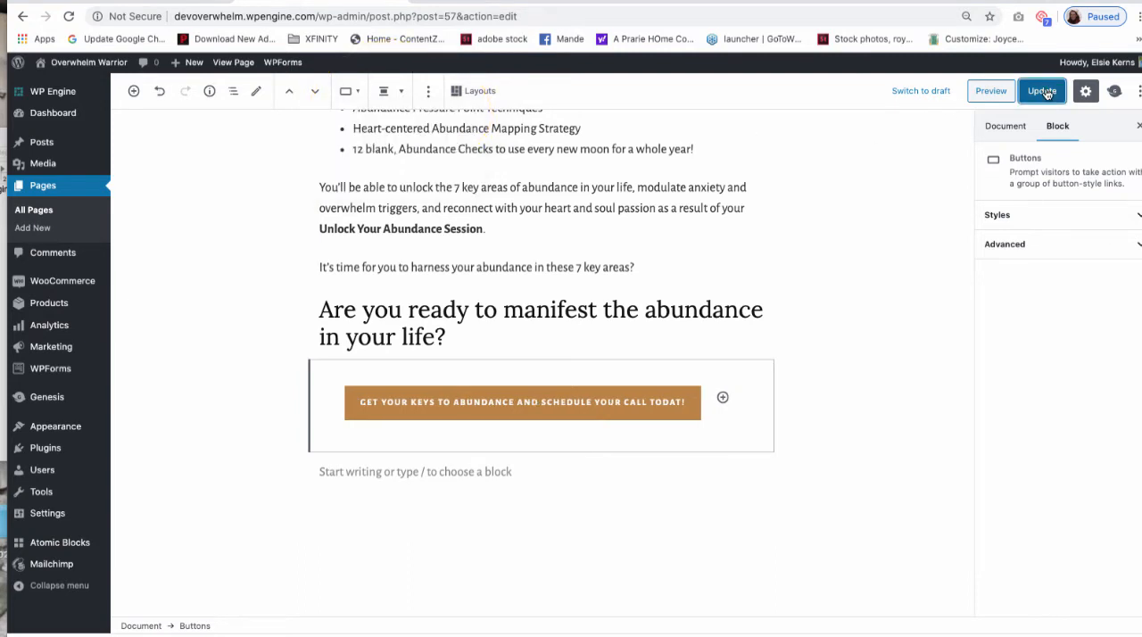
pyautogui.click(1042, 89)
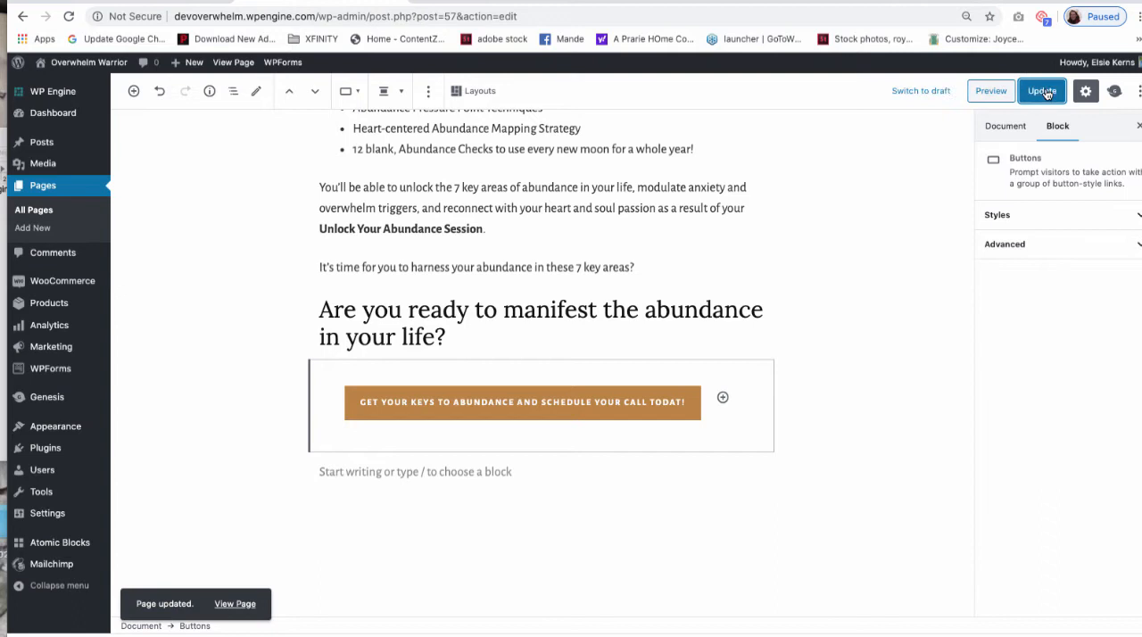
pyautogui.click(236, 603)
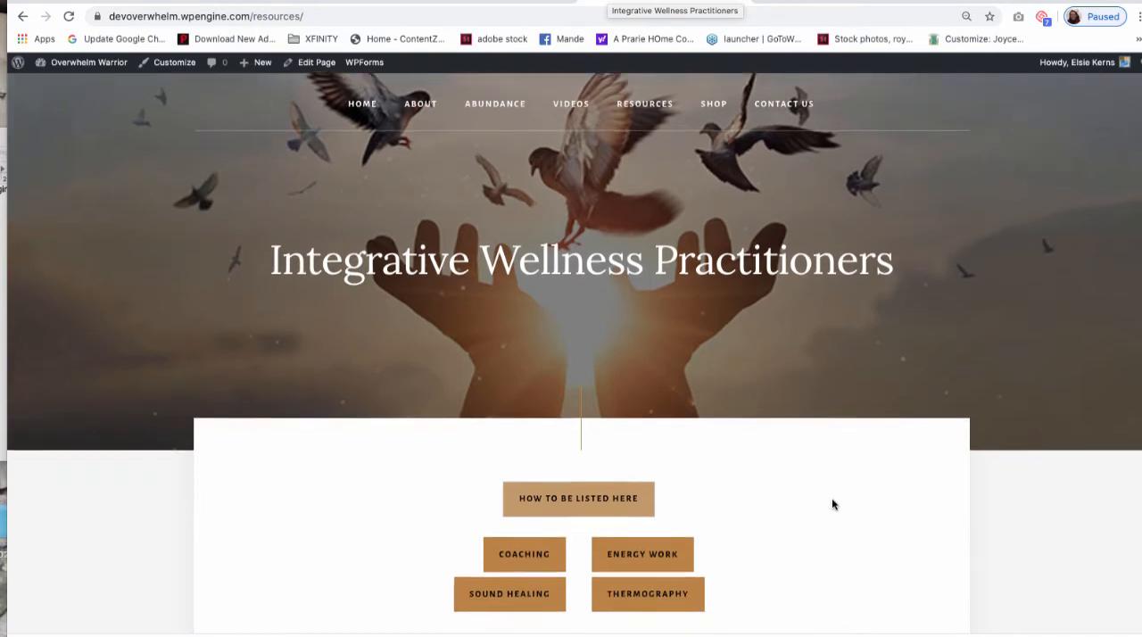
# Scroll to the How To Be Listed section on the live page and start editing the Resources page
pyautogui.scroll(-3)
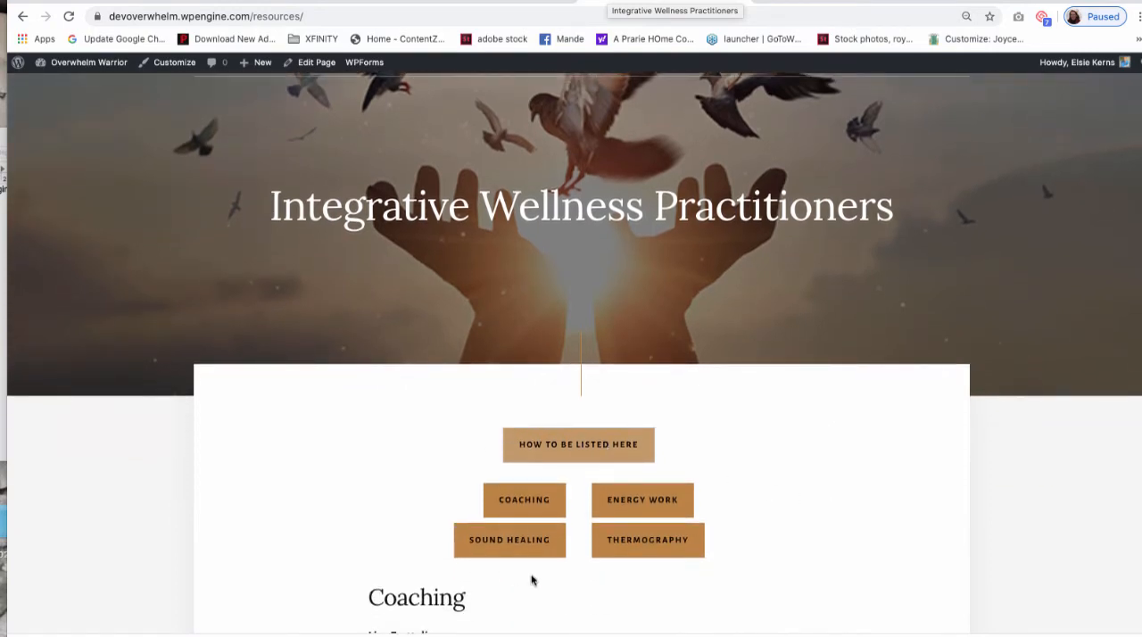
pyautogui.moveTo(579, 445)
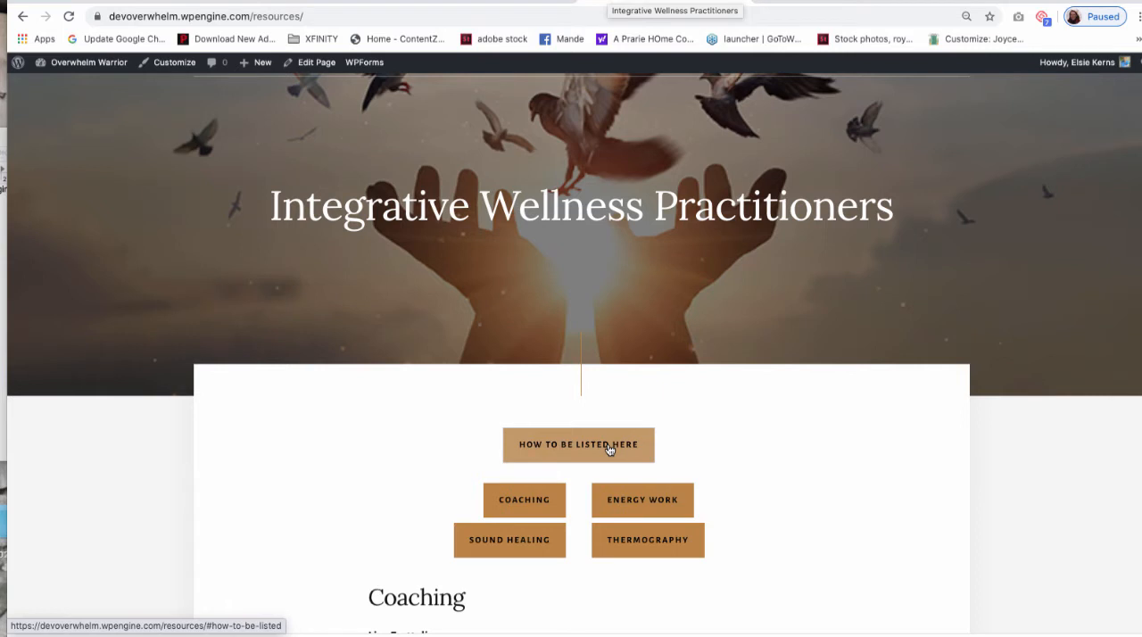
pyautogui.moveTo(546, 448)
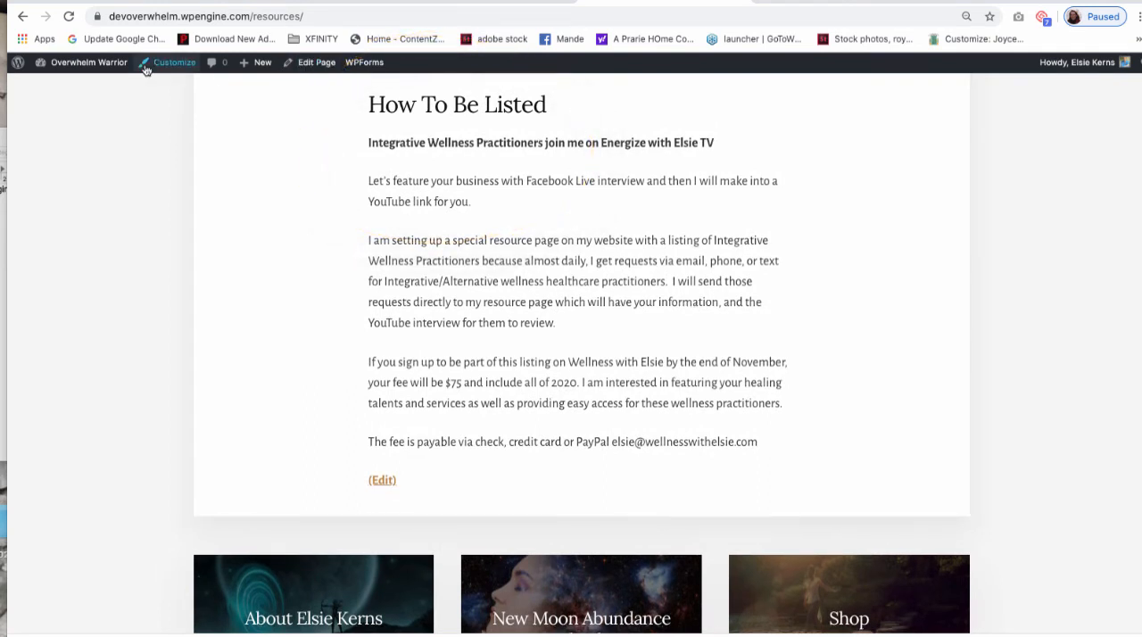
pyautogui.moveTo(446, 65)
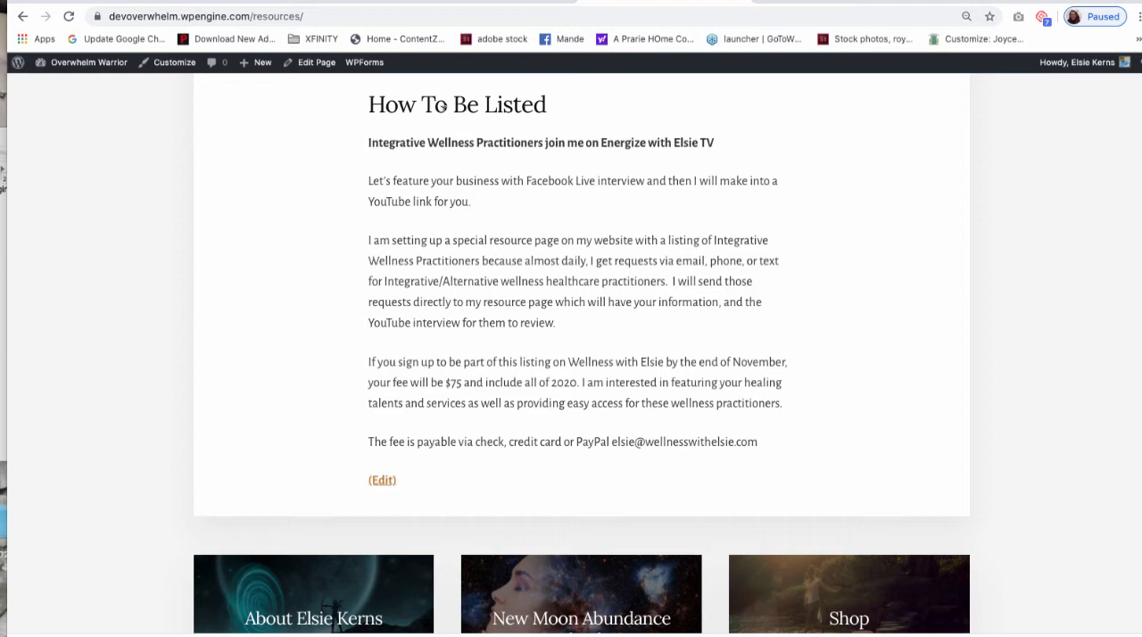
pyautogui.moveTo(316, 62)
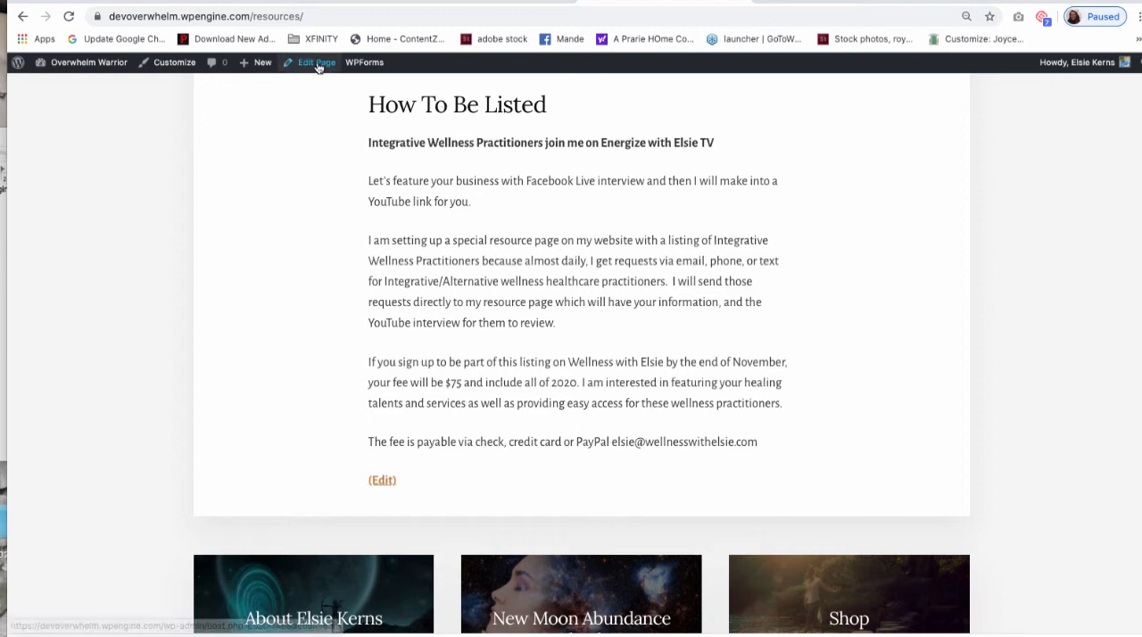
pyautogui.click(317, 62)
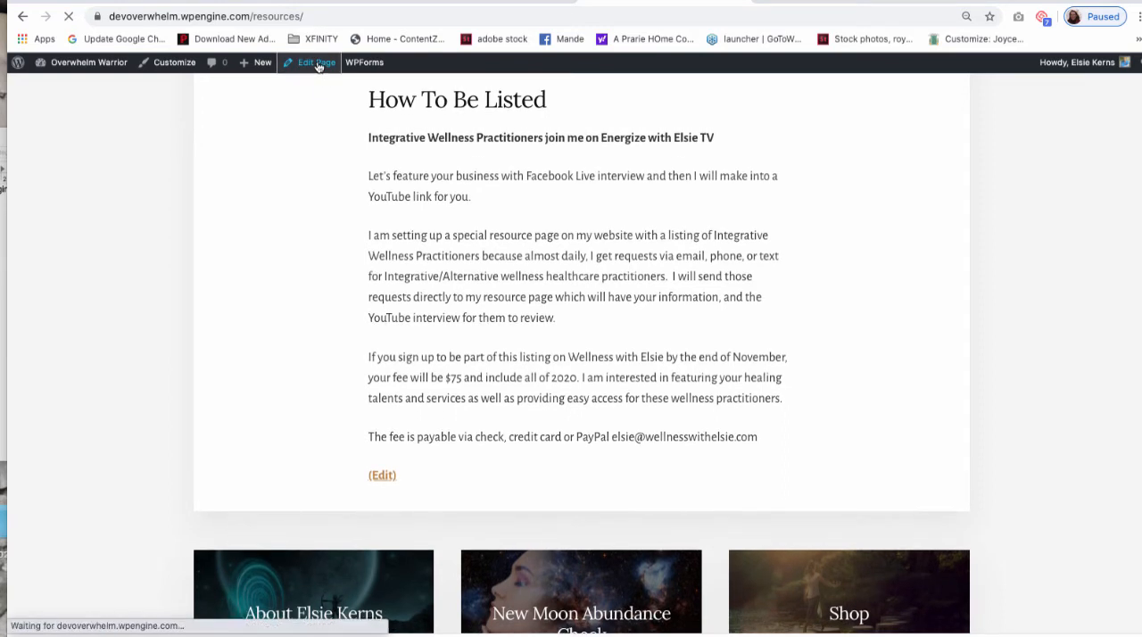
# Load the Resources page in the block editor and scroll down past the buttons
pyautogui.click(316, 60)
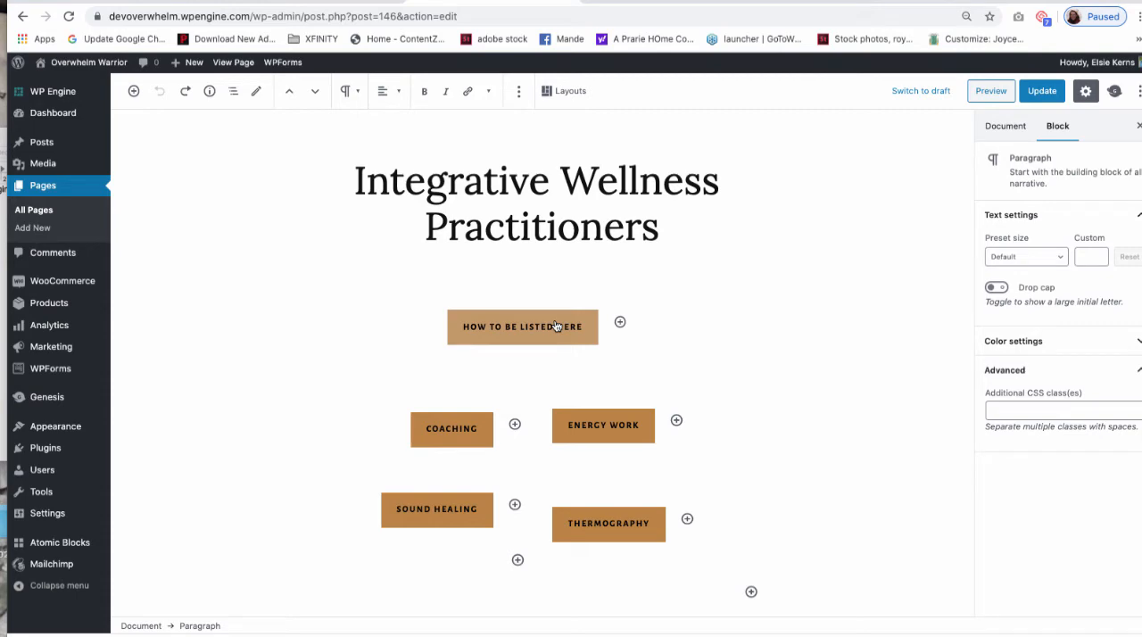
pyautogui.scroll(-3)
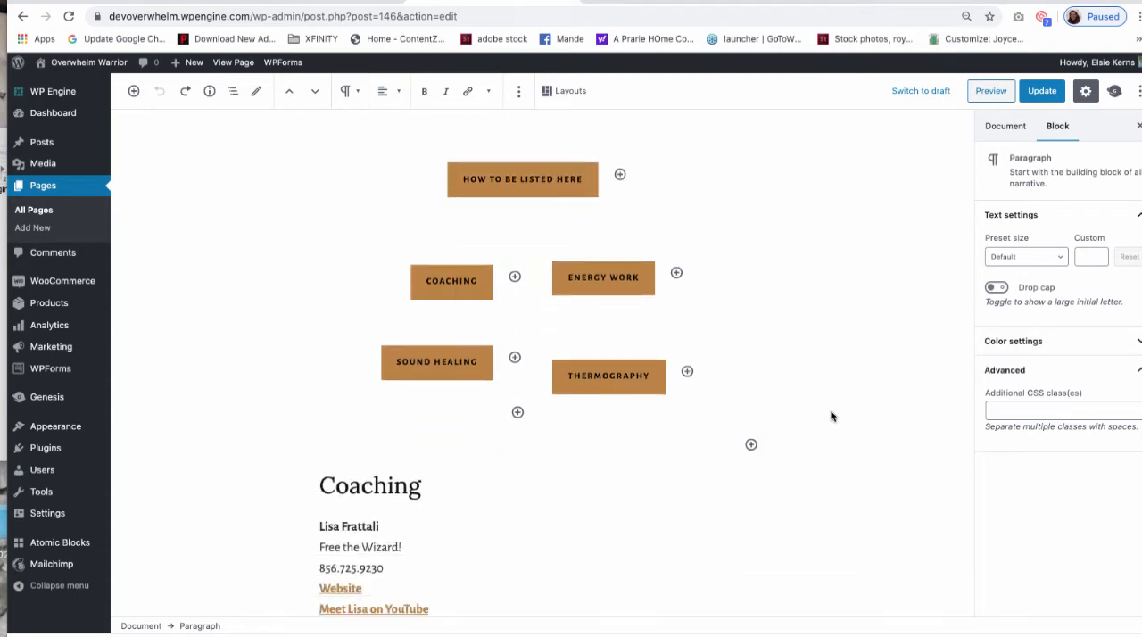
pyautogui.scroll(-3)
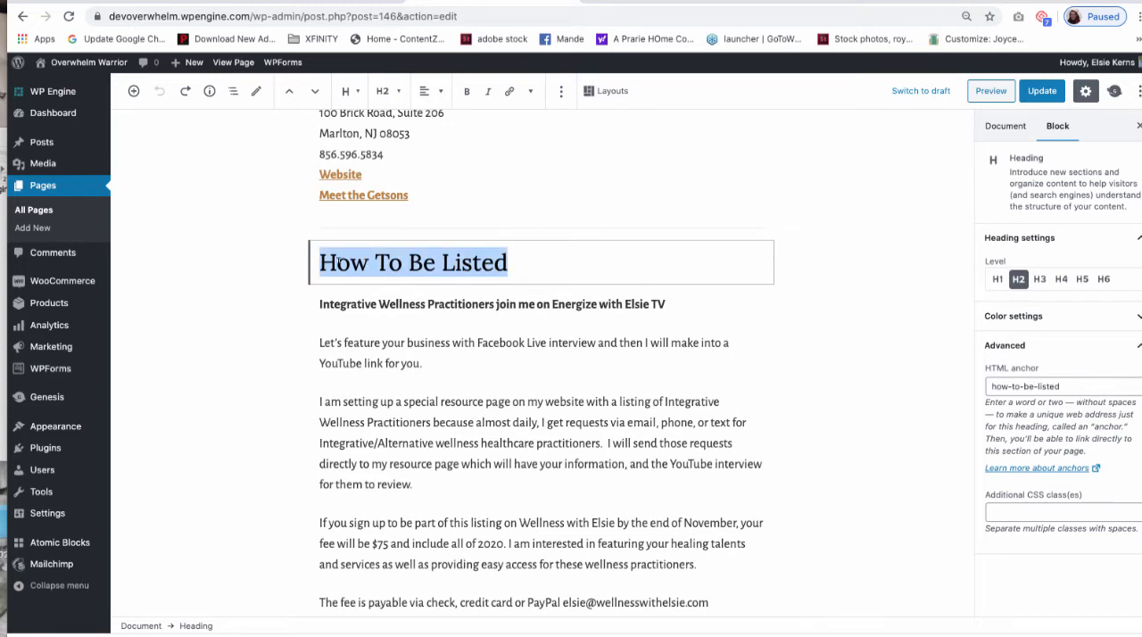
pyautogui.moveTo(500, 132)
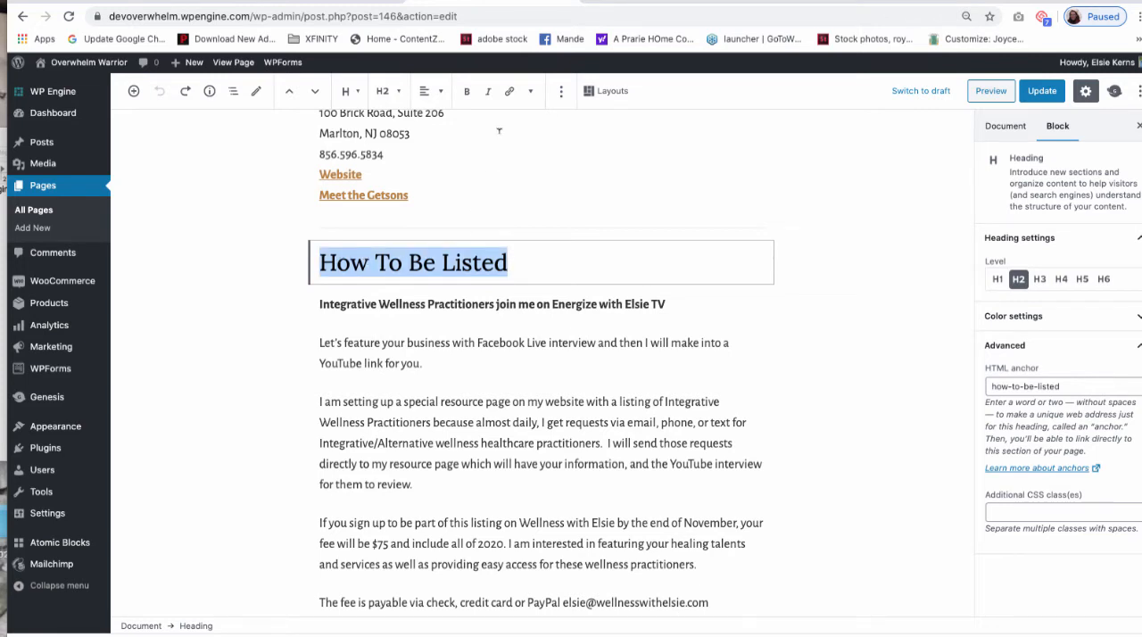
pyautogui.moveTo(511, 91)
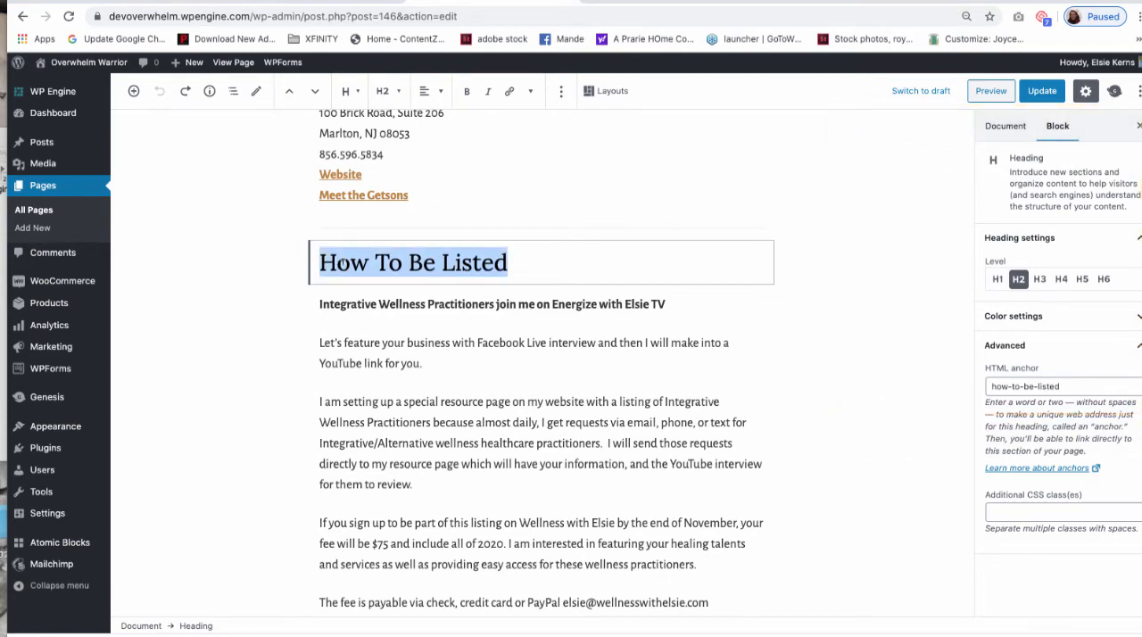
# Set the How To Be Listed heading's HTML anchor to 'how-to-be-listed'
pyautogui.click(1005, 347)
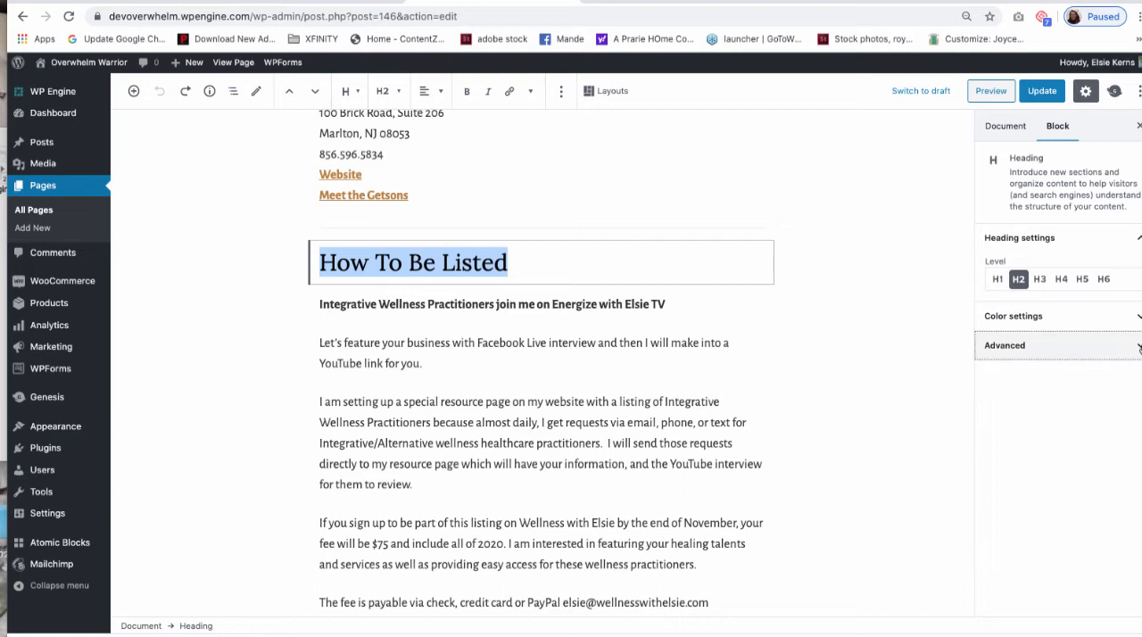
pyautogui.moveTo(1050, 350)
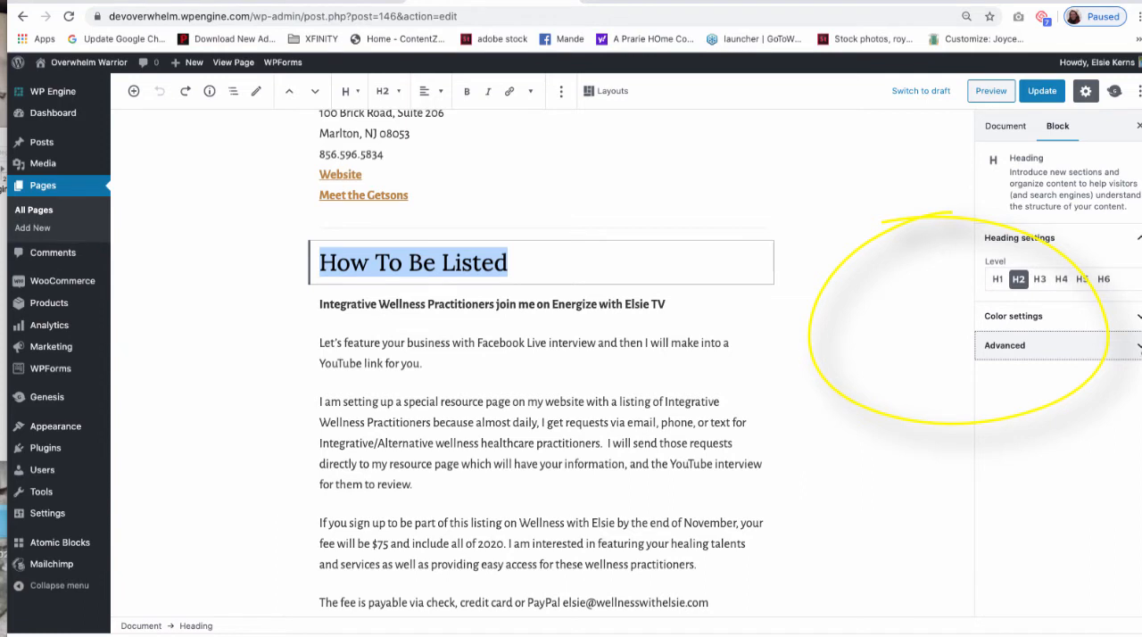
pyautogui.click(1005, 347)
pyautogui.write('how-to-be-listed')
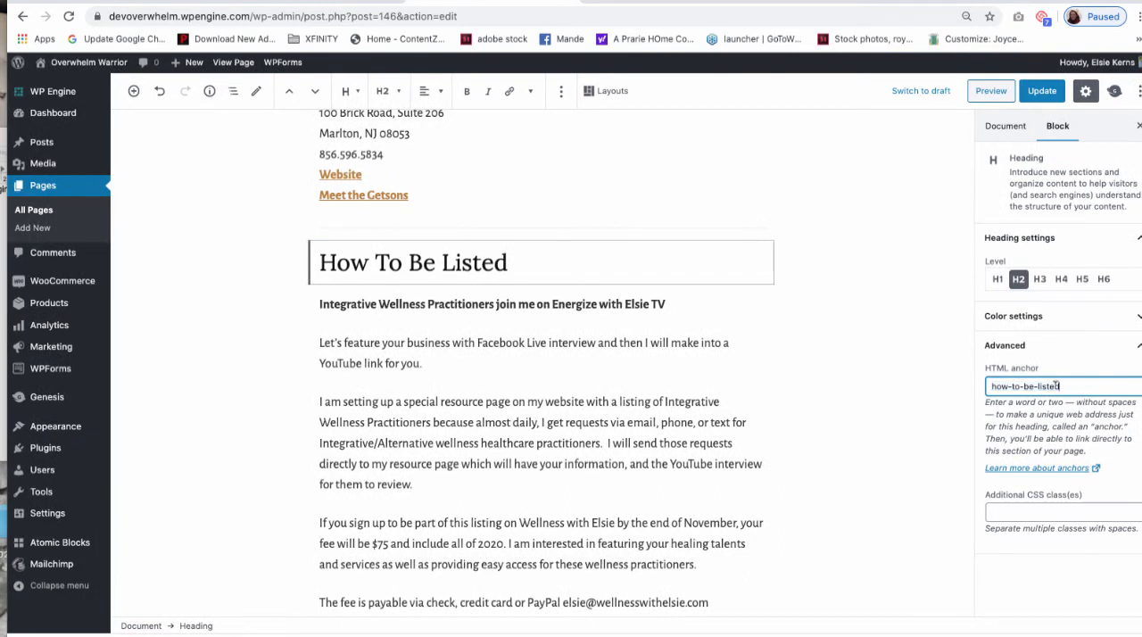
pyautogui.tripleClick(1026, 386)
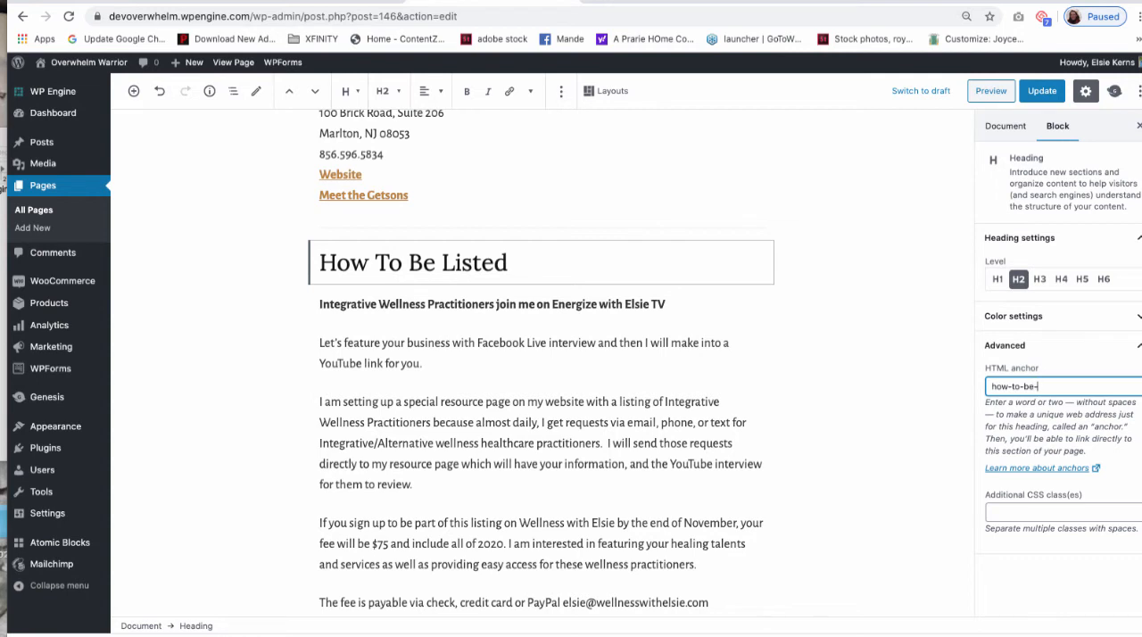
pyautogui.write('listed')
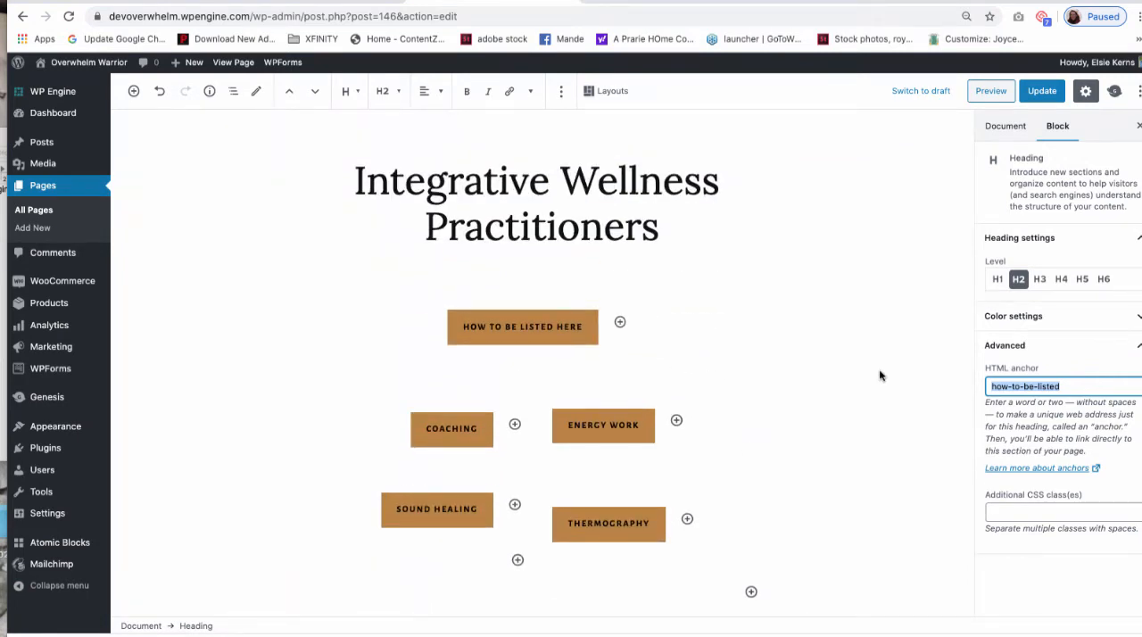
pyautogui.moveTo(596, 364)
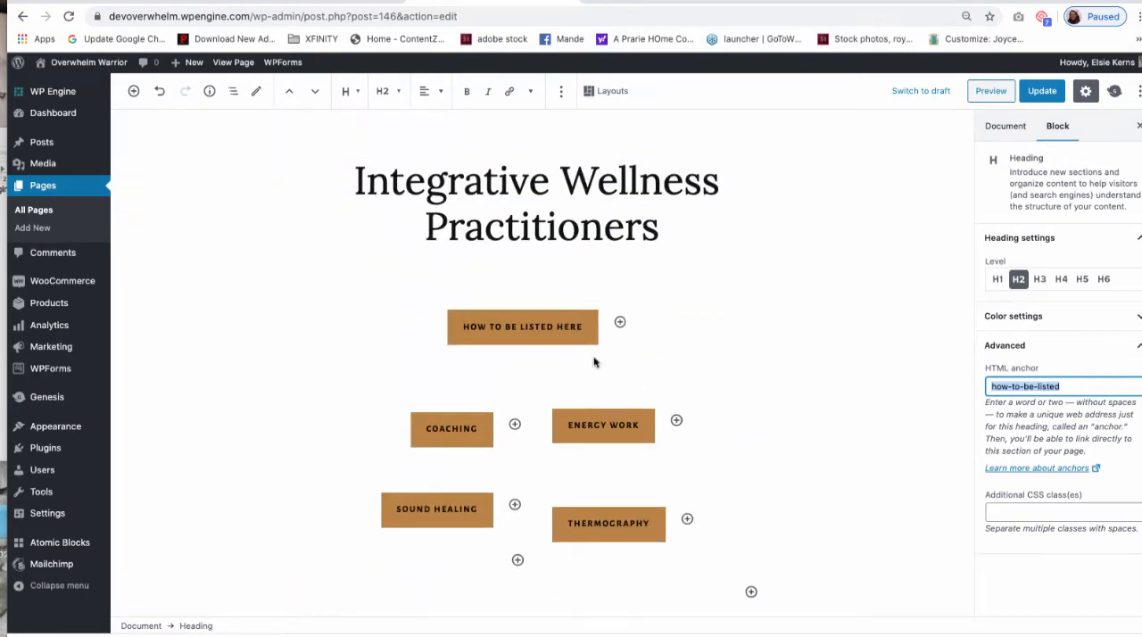
# Link the How To Be Listed Here button to '#how-to-be-listed'
pyautogui.click(521, 327)
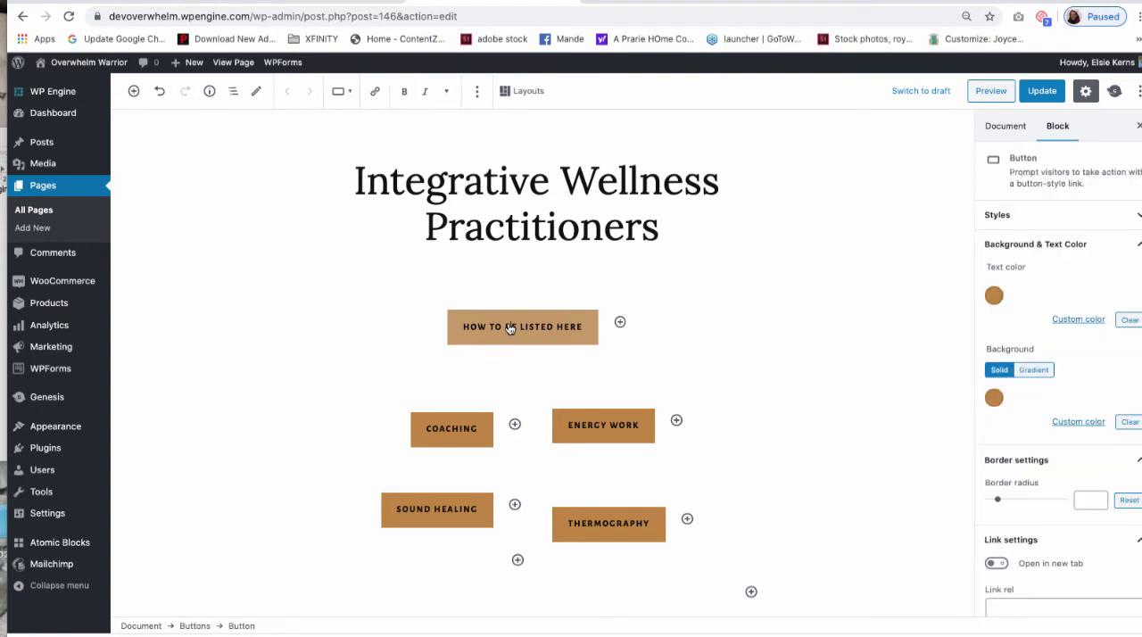
pyautogui.doubleClick(521, 327)
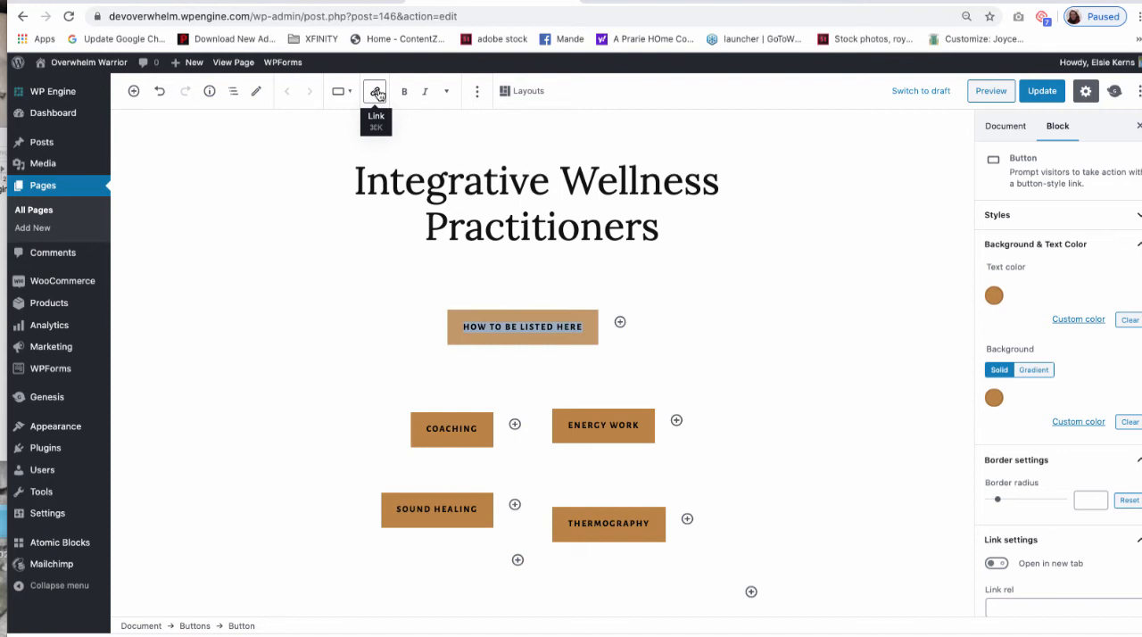
pyautogui.click(375, 89)
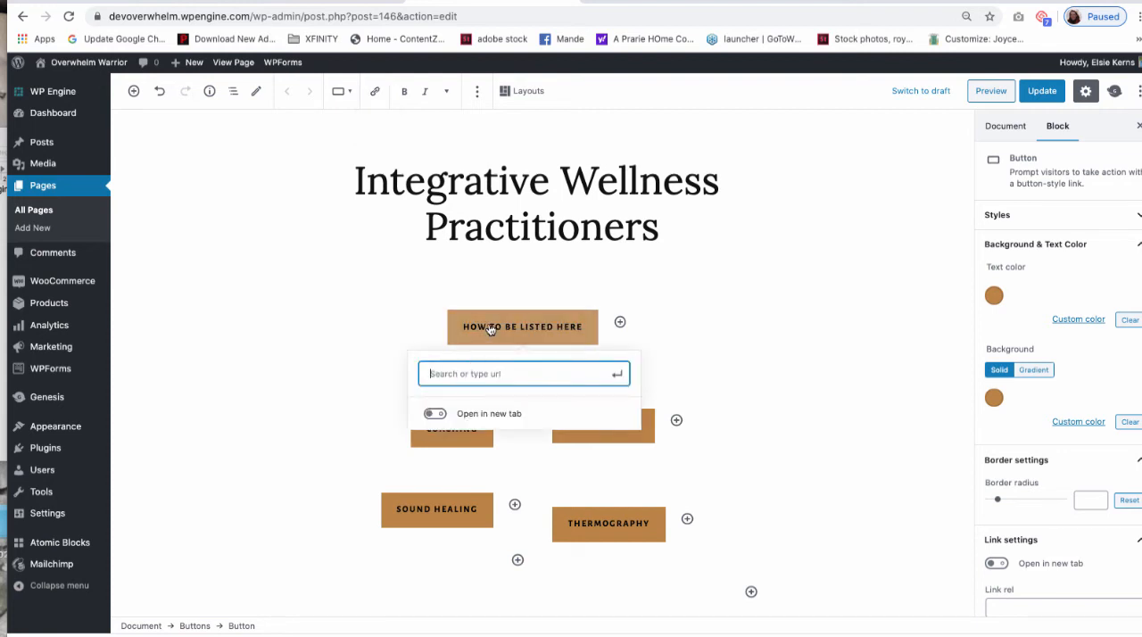
pyautogui.moveTo(432, 129)
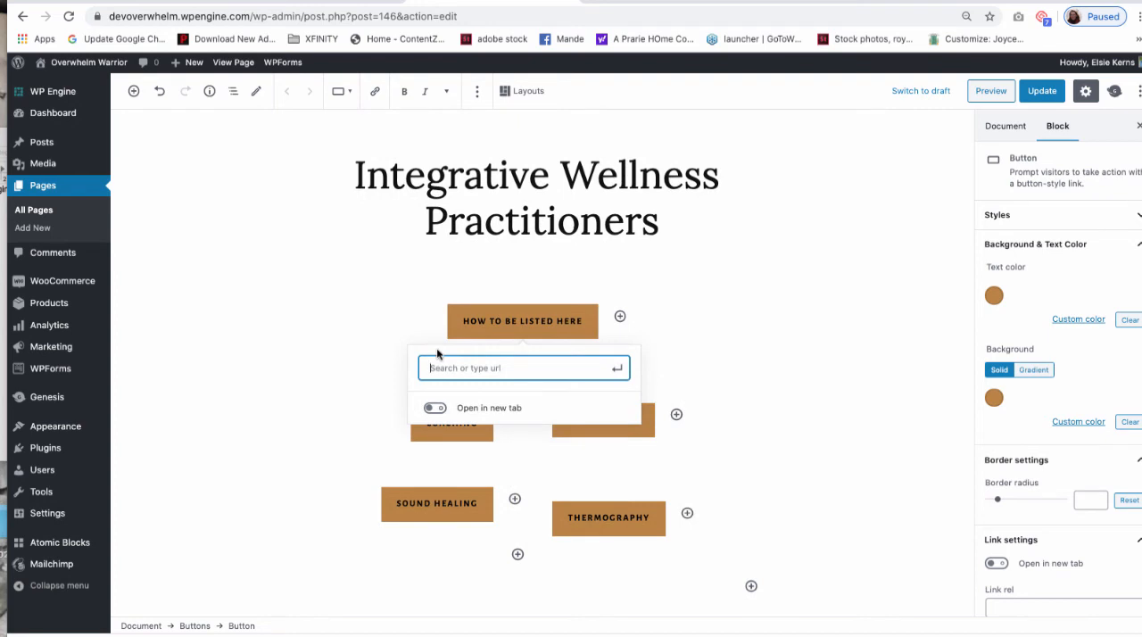
pyautogui.write('#how-to-be-listed')
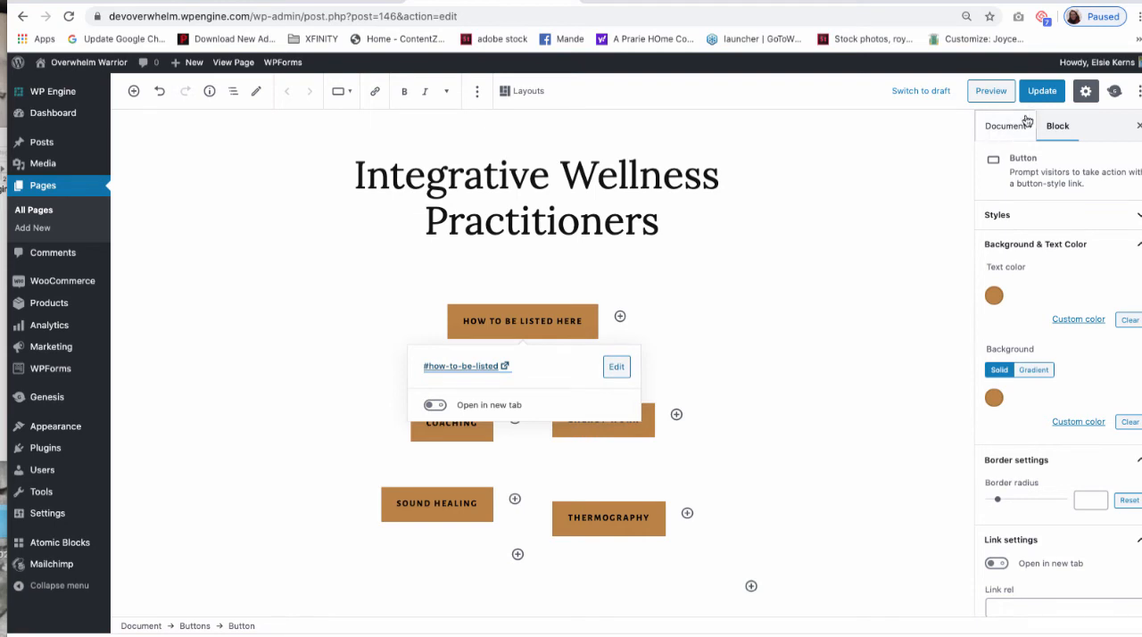
# Update the page, preview it, test the How To Be Listed Here button, and return to the editor
pyautogui.click(1043, 89)
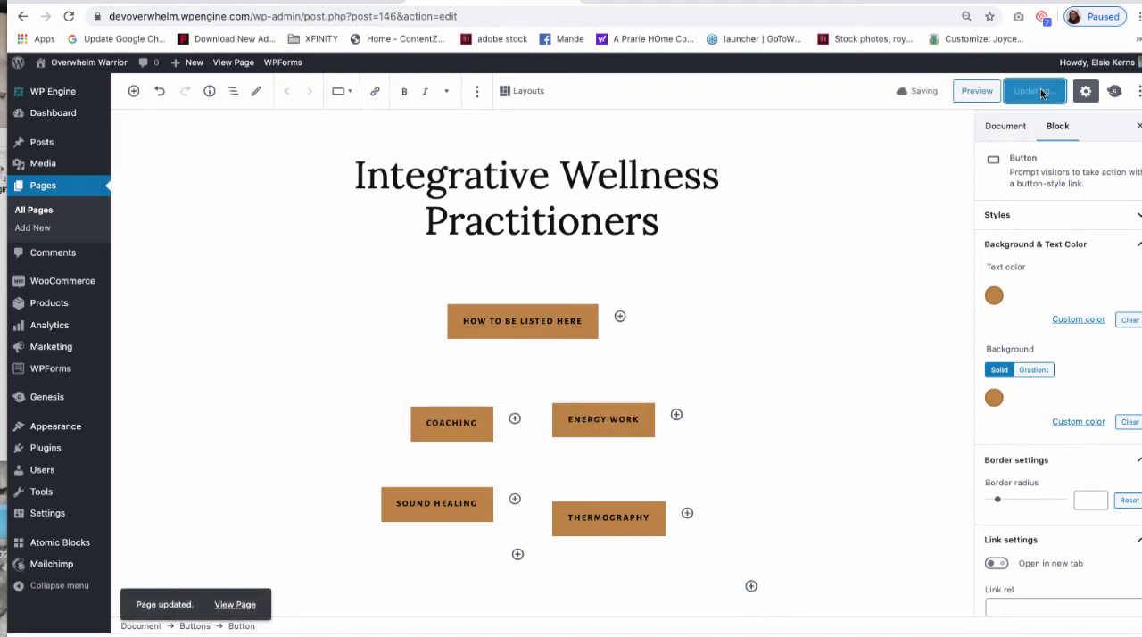
pyautogui.click(1036, 90)
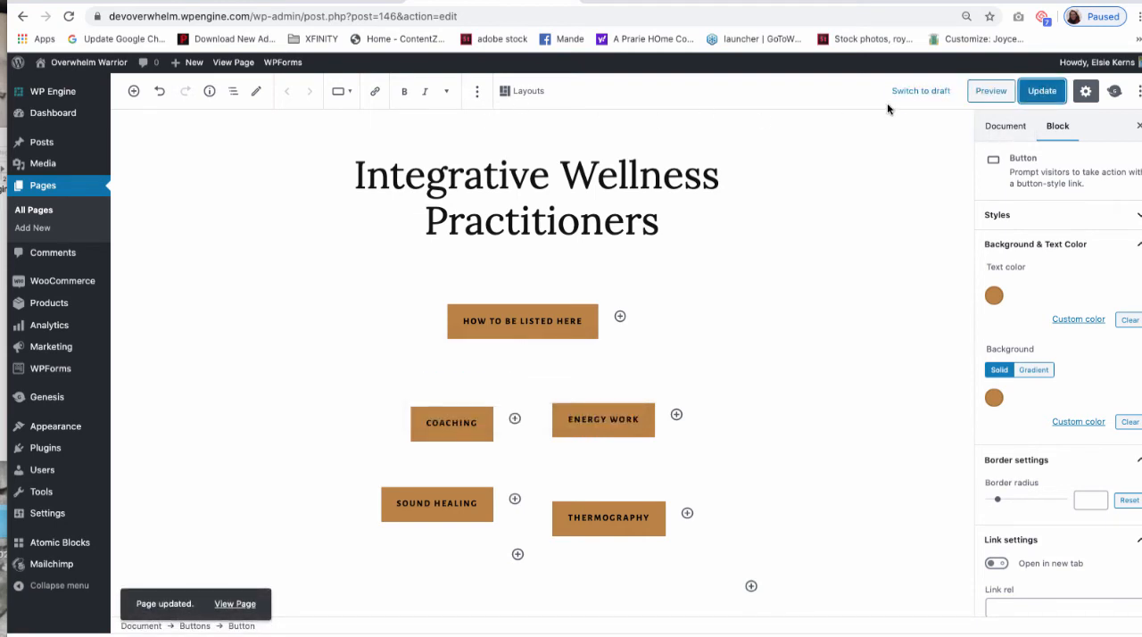
pyautogui.click(991, 90)
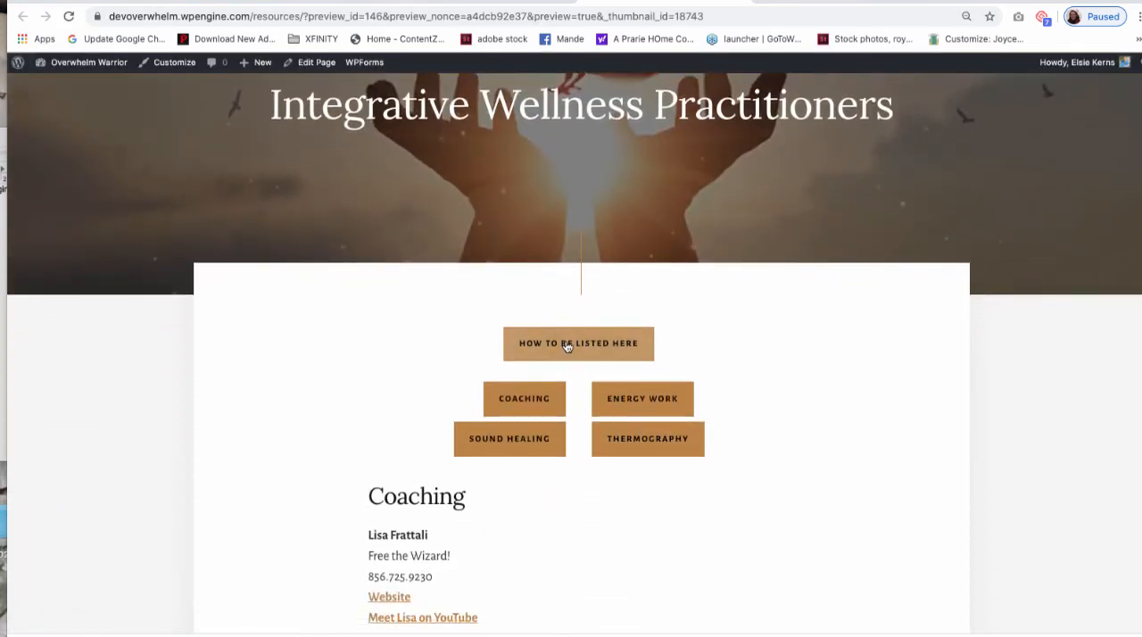
pyautogui.click(578, 343)
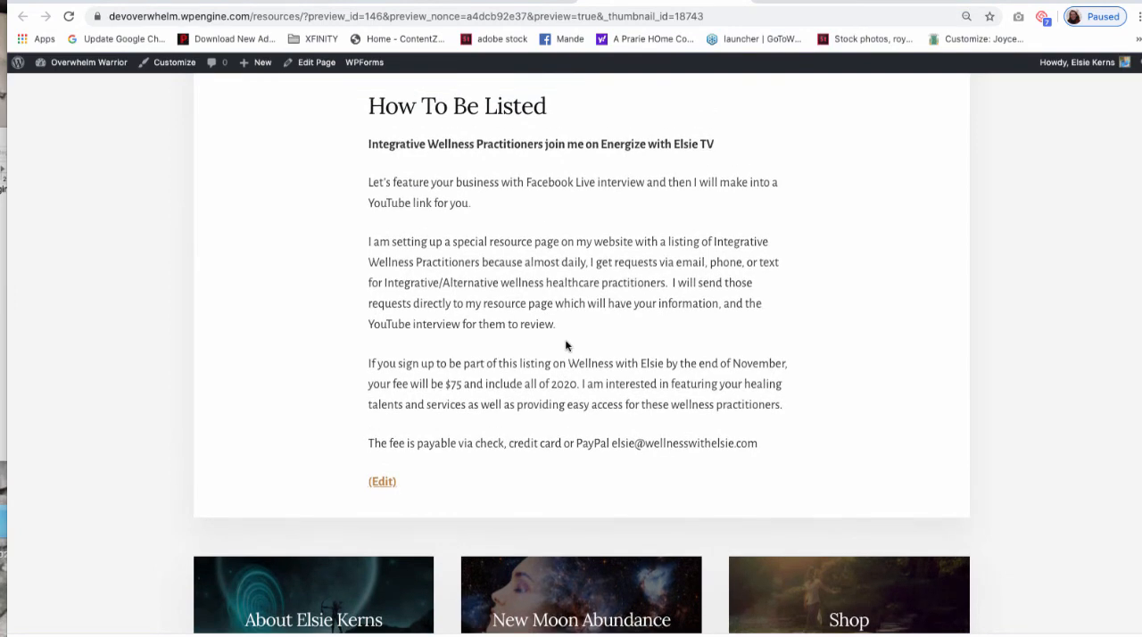
pyautogui.click(382, 482)
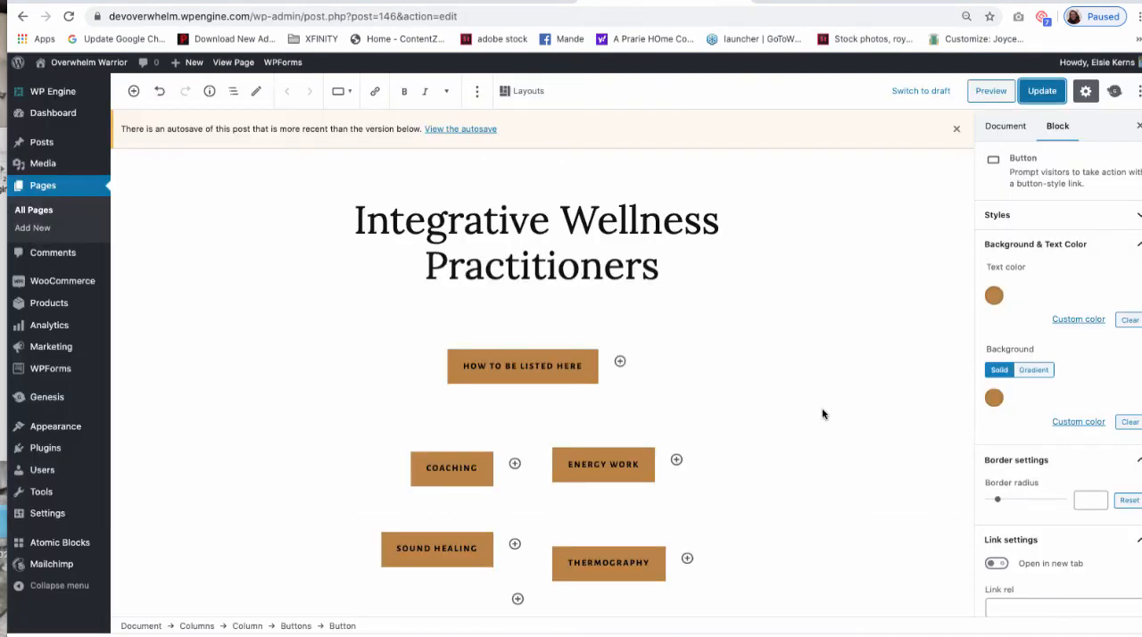
# Set the Thermography heading's HTML anchor to 'thermography' and update the page
pyautogui.scroll(-3)
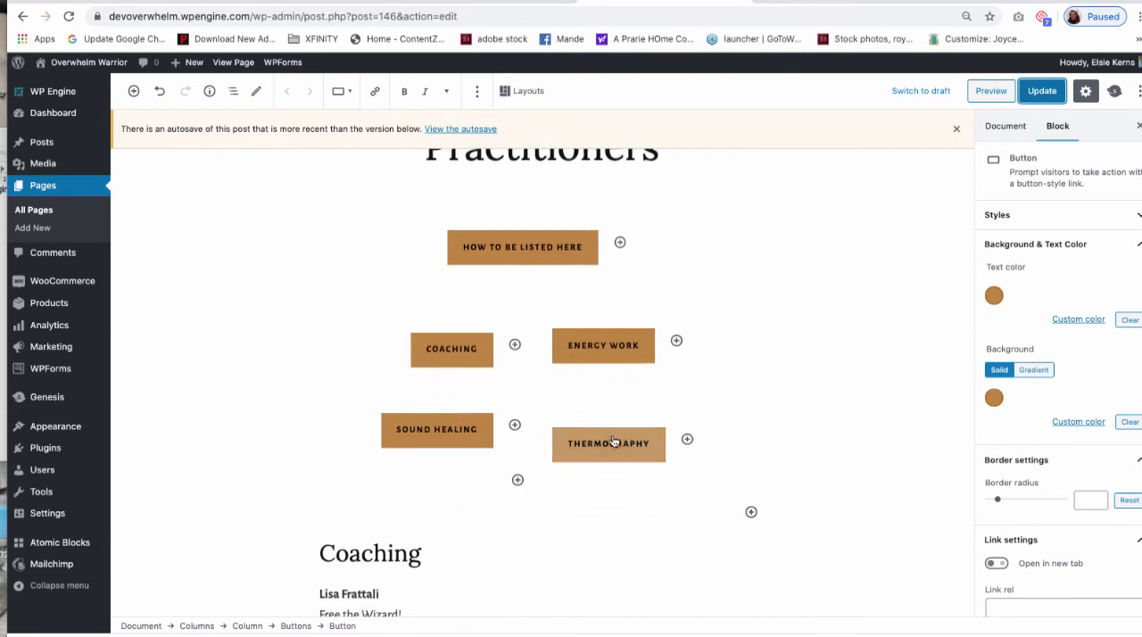
pyautogui.moveTo(605, 446)
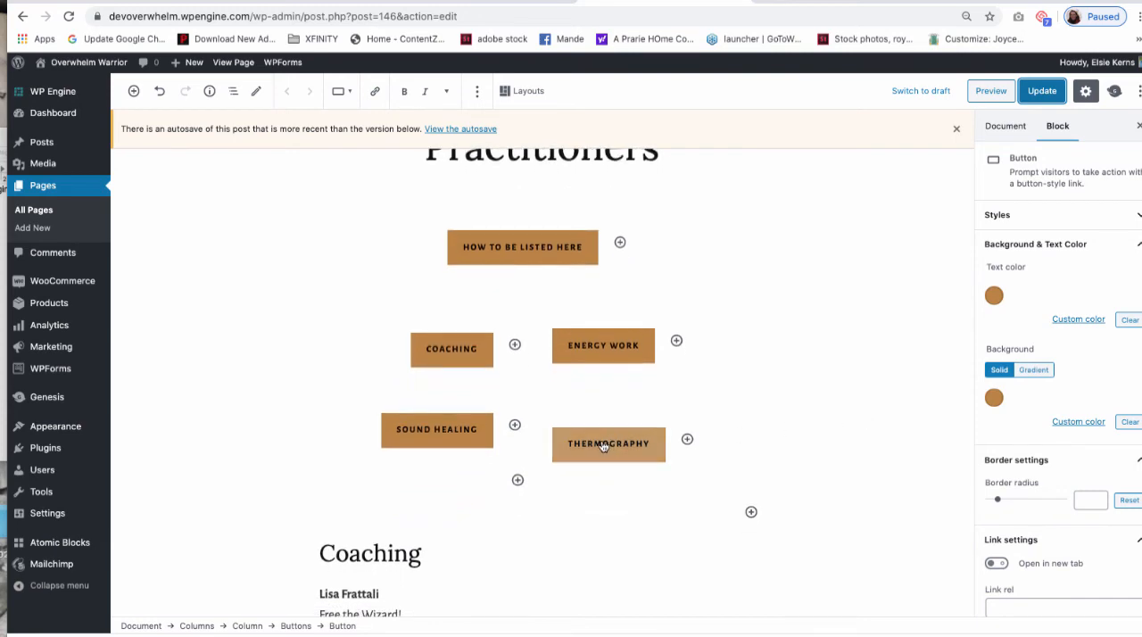
pyautogui.scroll(-3)
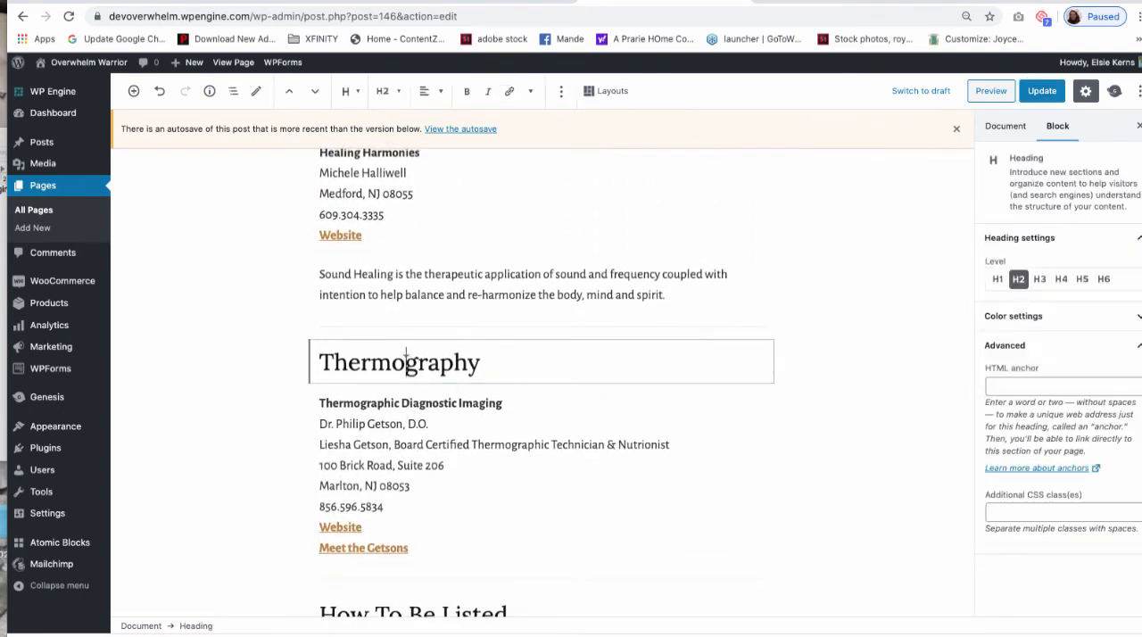
pyautogui.doubleClick(400, 360)
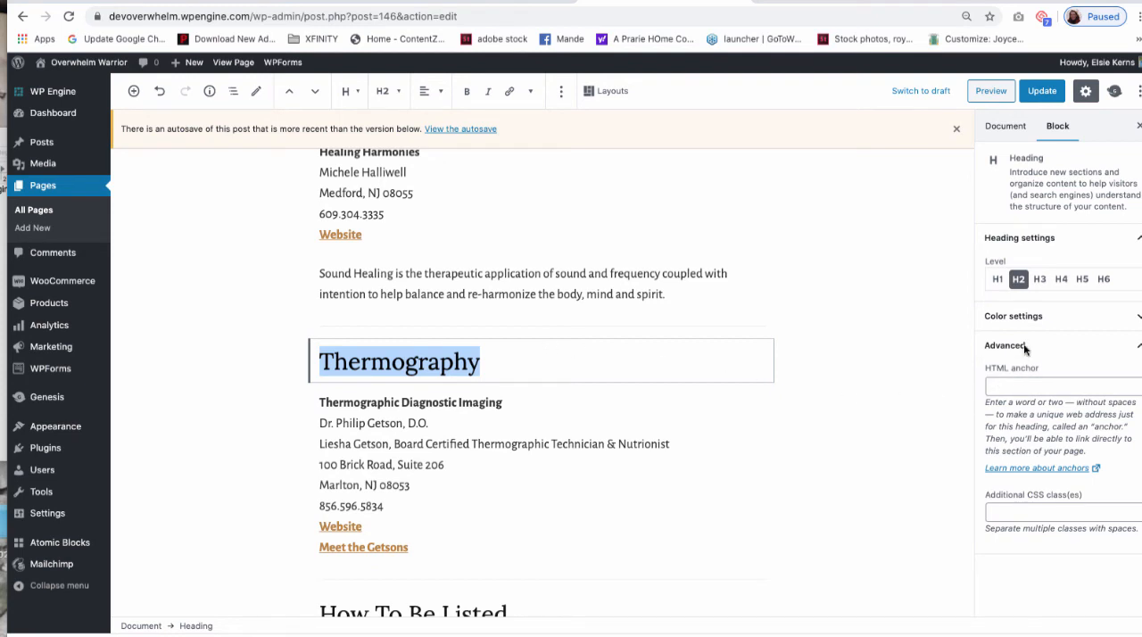
pyautogui.click(1007, 346)
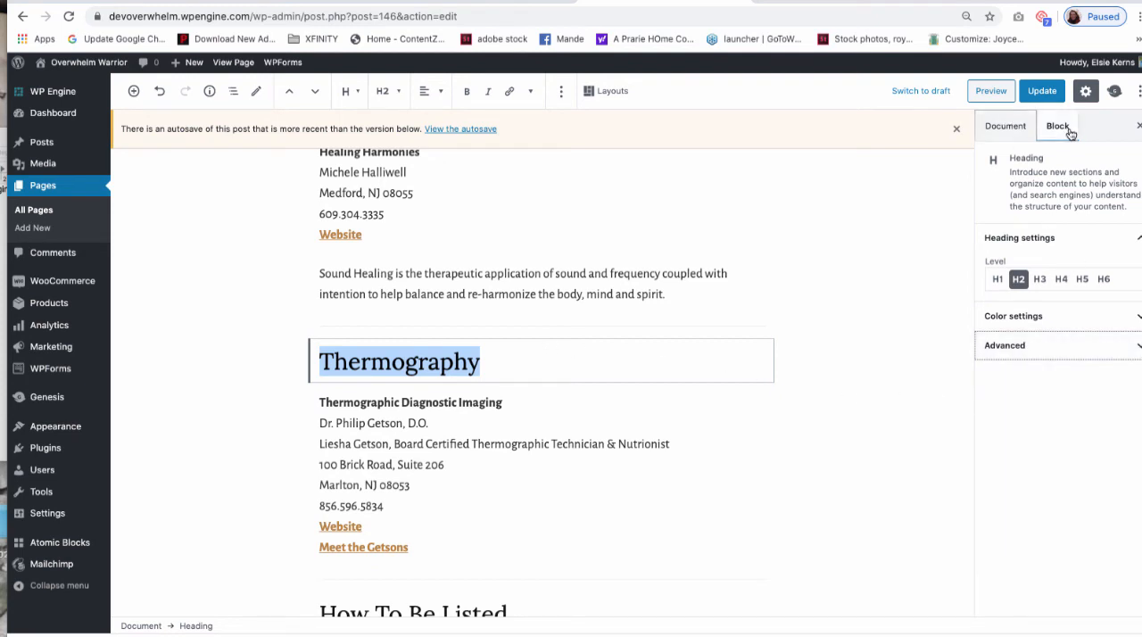
pyautogui.click(1005, 346)
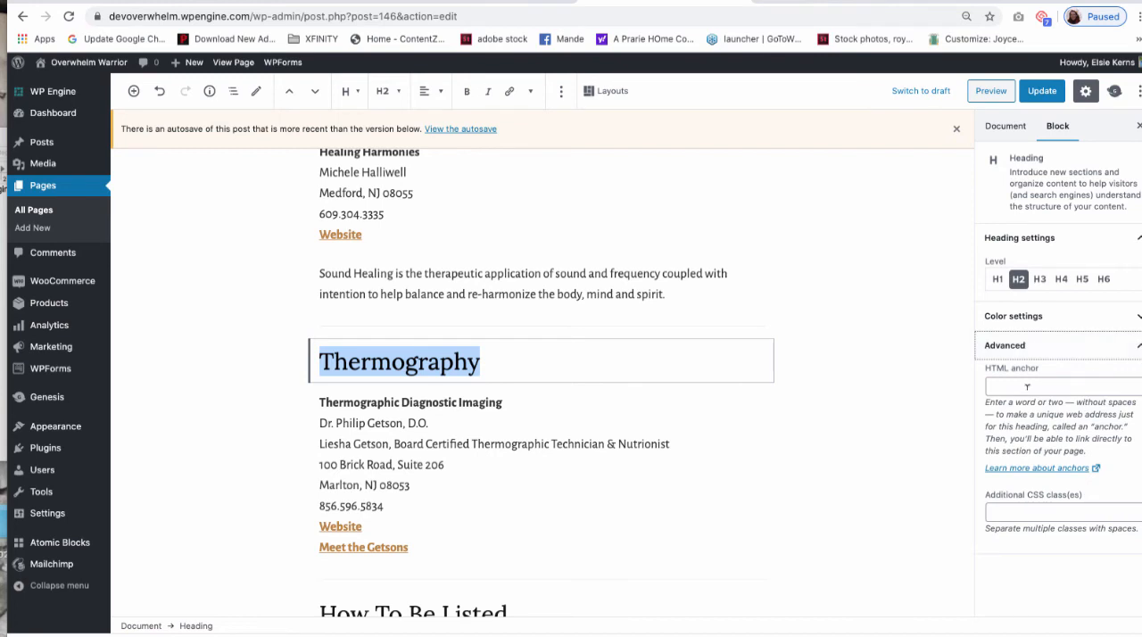
pyautogui.write('thermography')
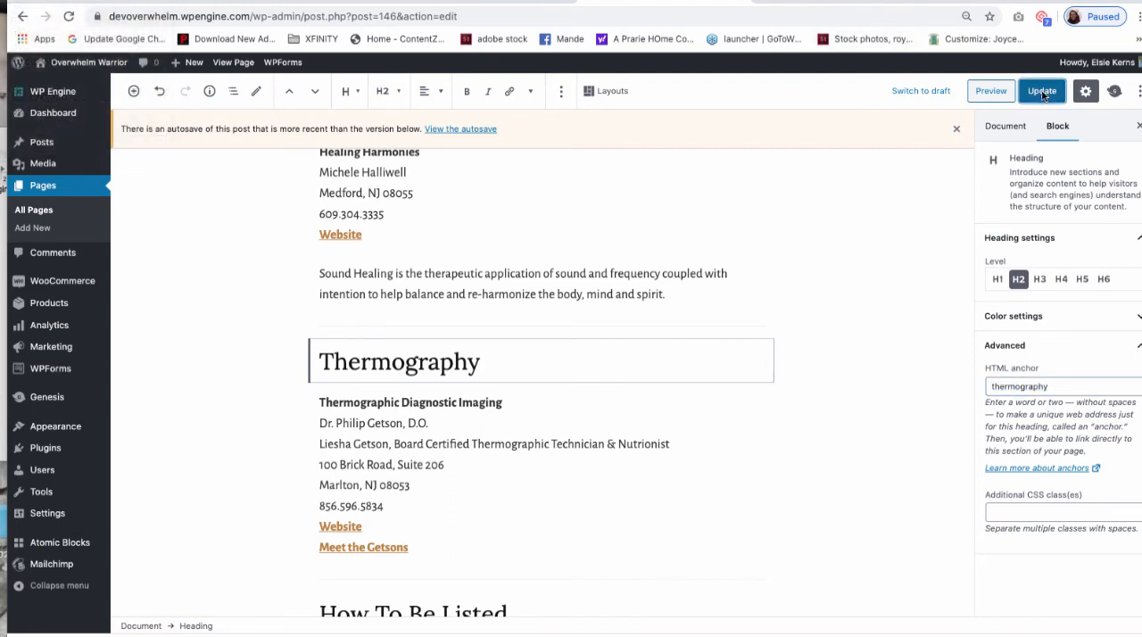
pyautogui.click(1042, 89)
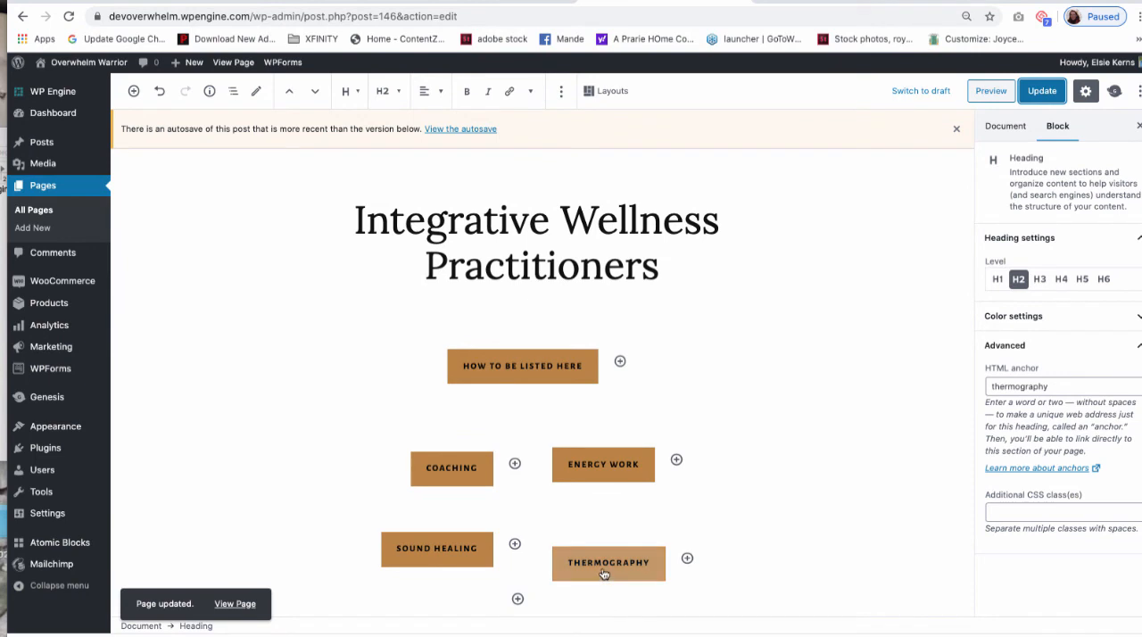
# Link the Thermography button to '#thermography' and update the page
pyautogui.click(609, 562)
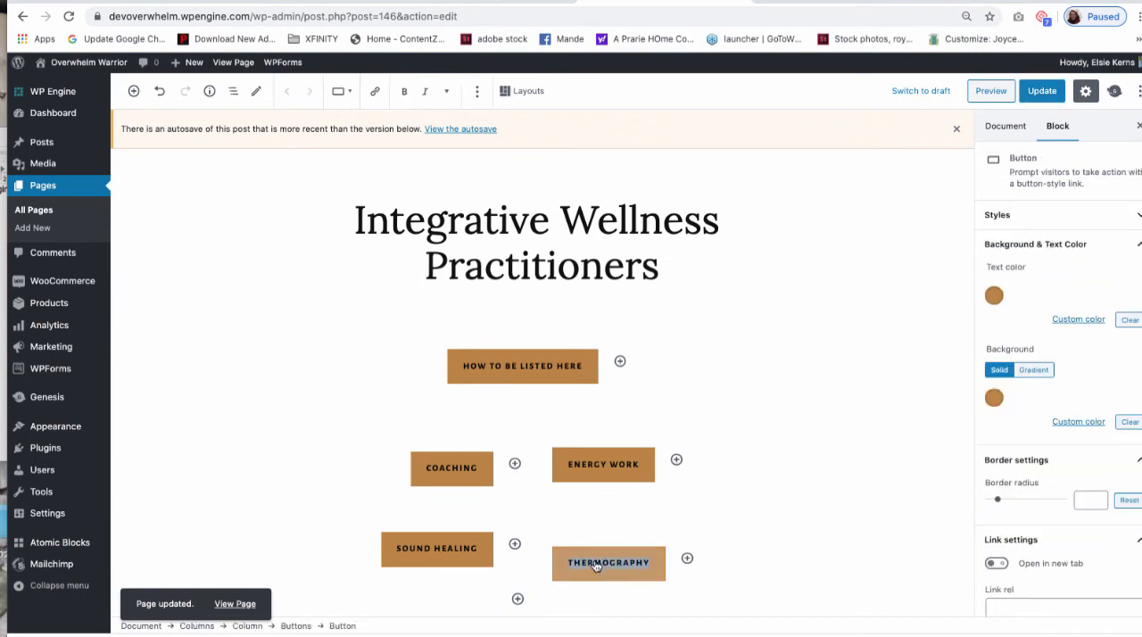
pyautogui.moveTo(375, 91)
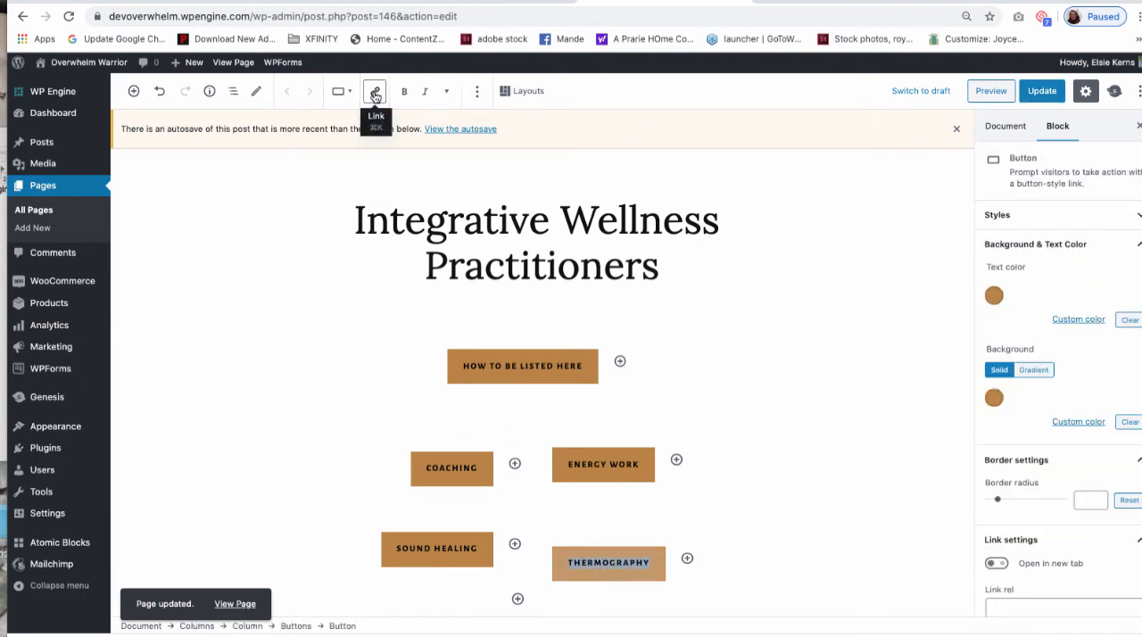
pyautogui.click(375, 91)
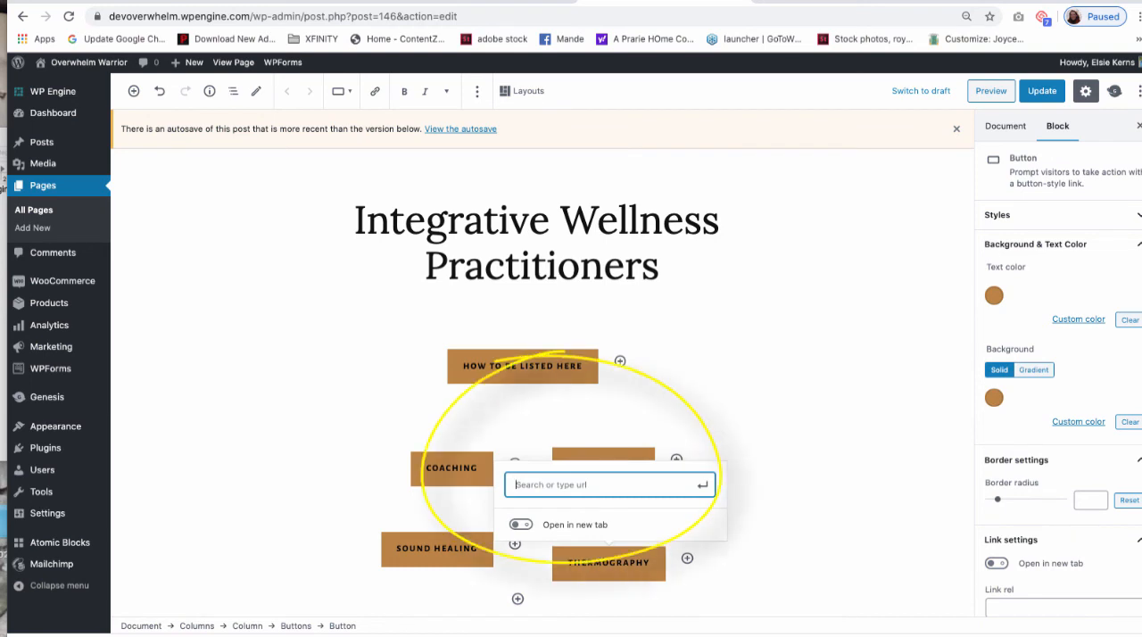
pyautogui.write('#')
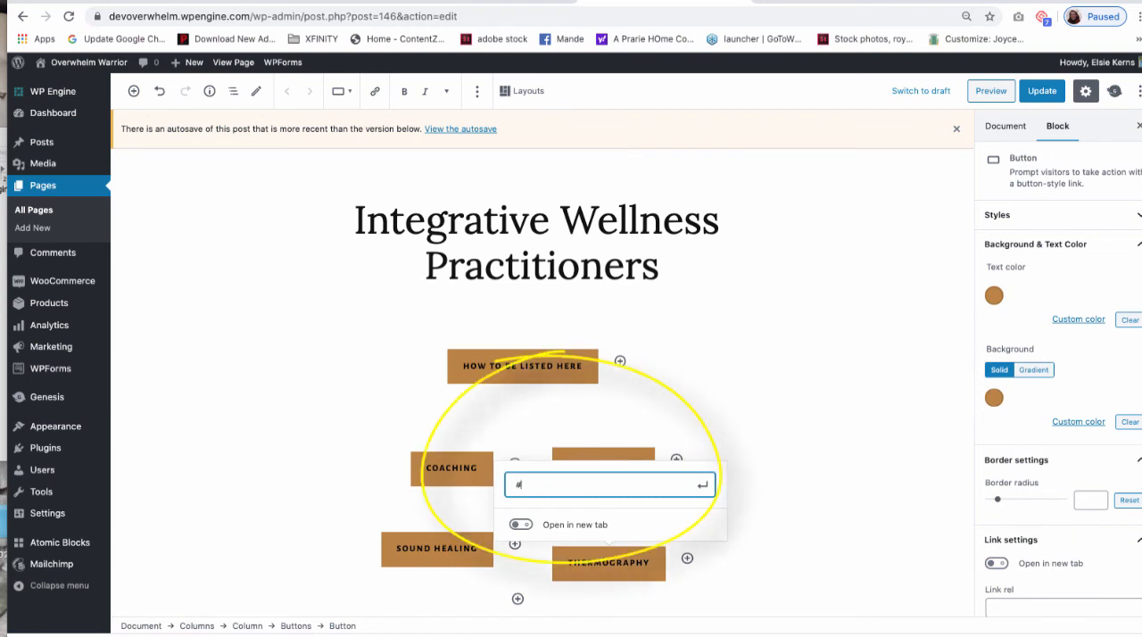
pyautogui.write('thermography')
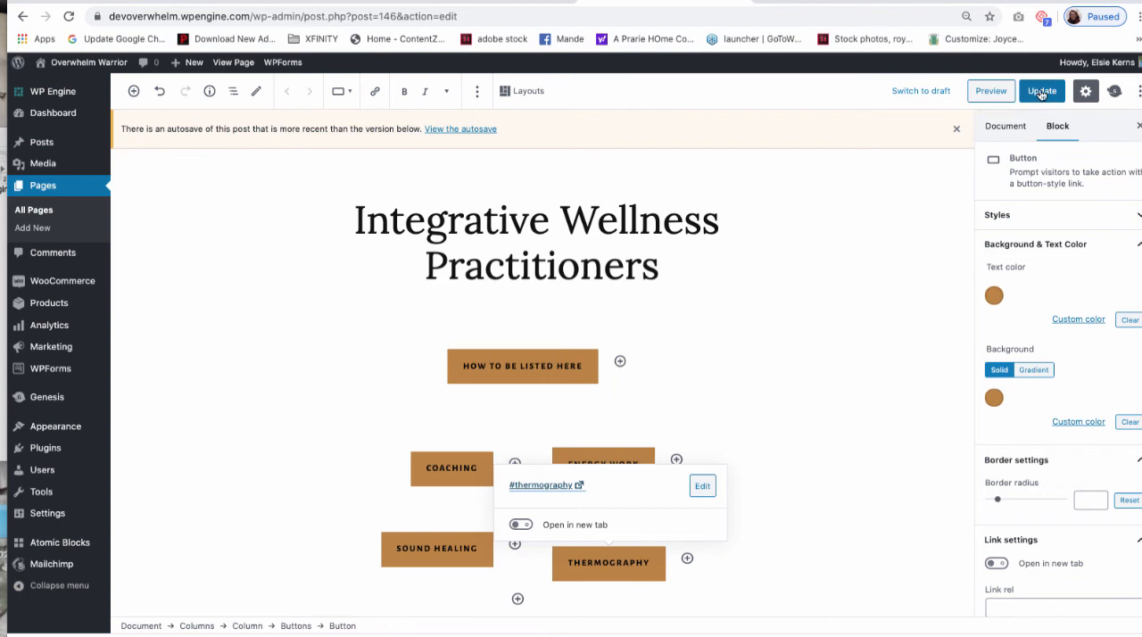
pyautogui.click(1042, 89)
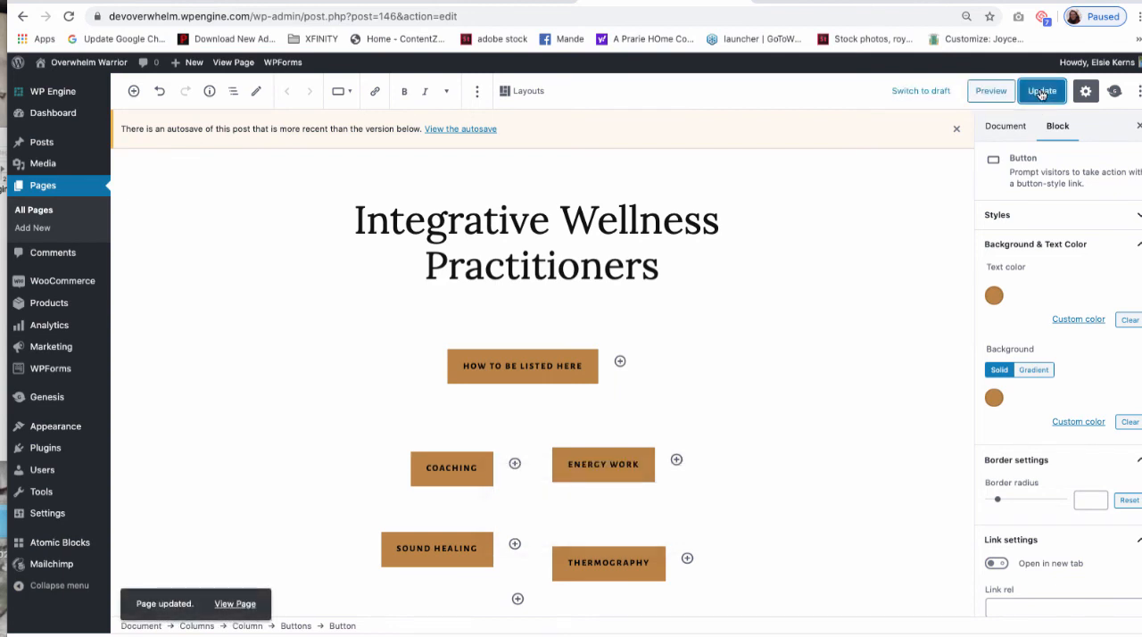